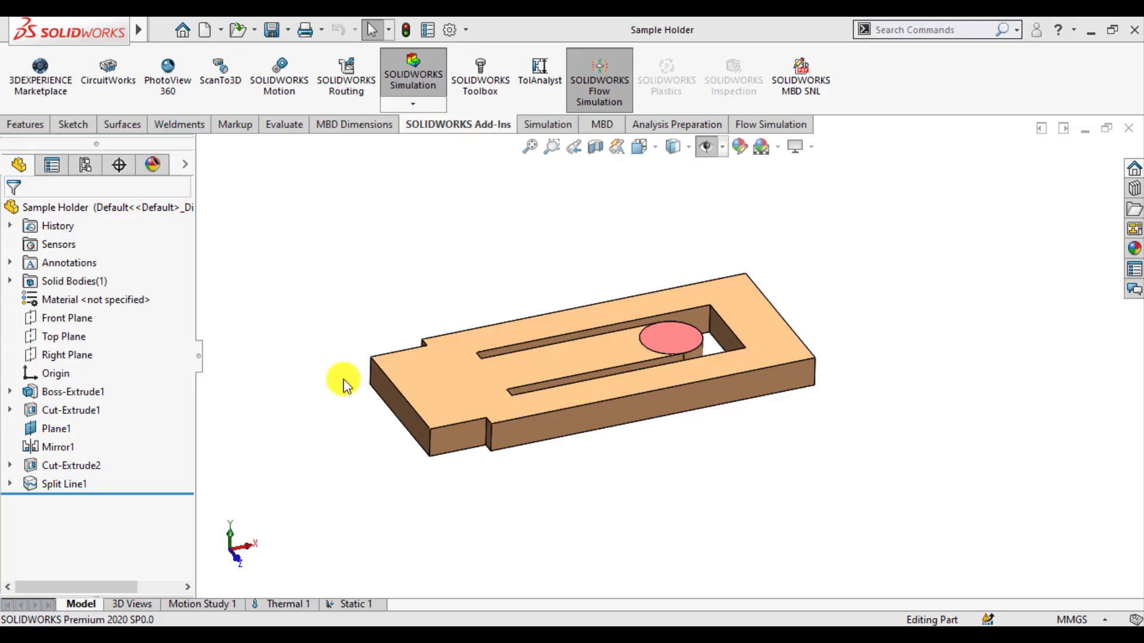
- Create a new study of Thermal type, producing Thermal 2 for the sample holder
drag(343, 384, 551, 384)
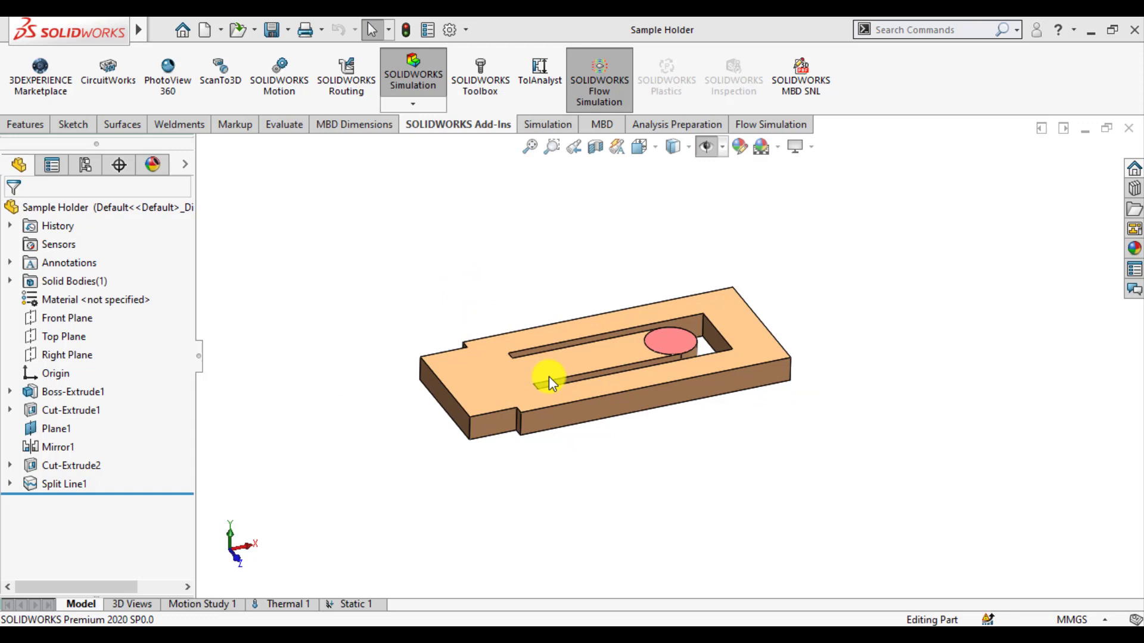
drag(550, 383, 576, 435)
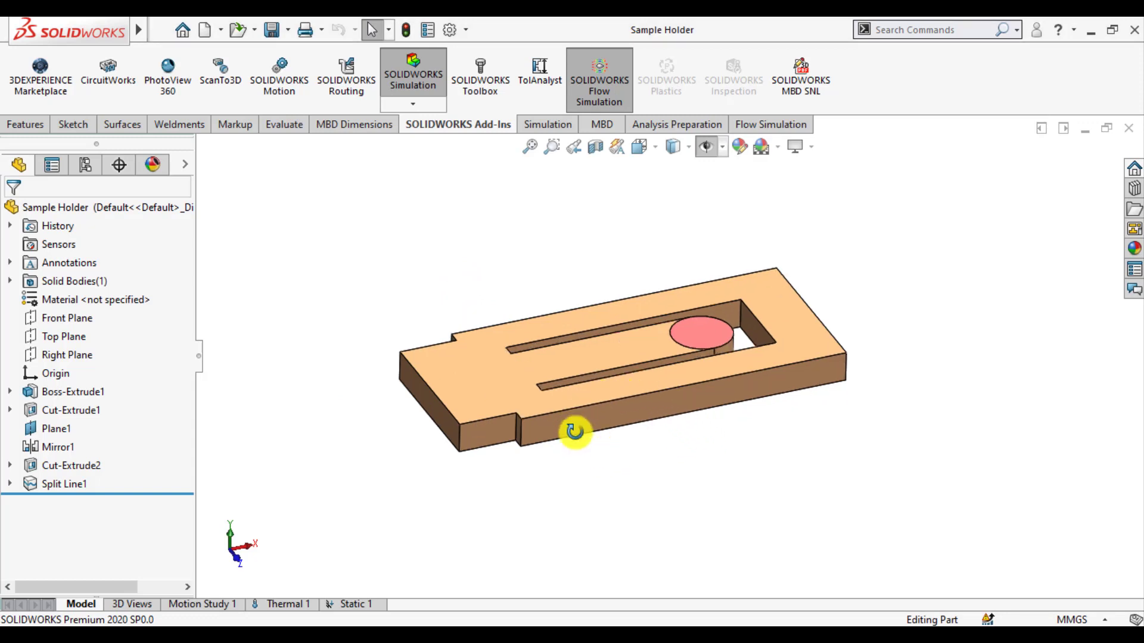
drag(575, 432, 723, 420)
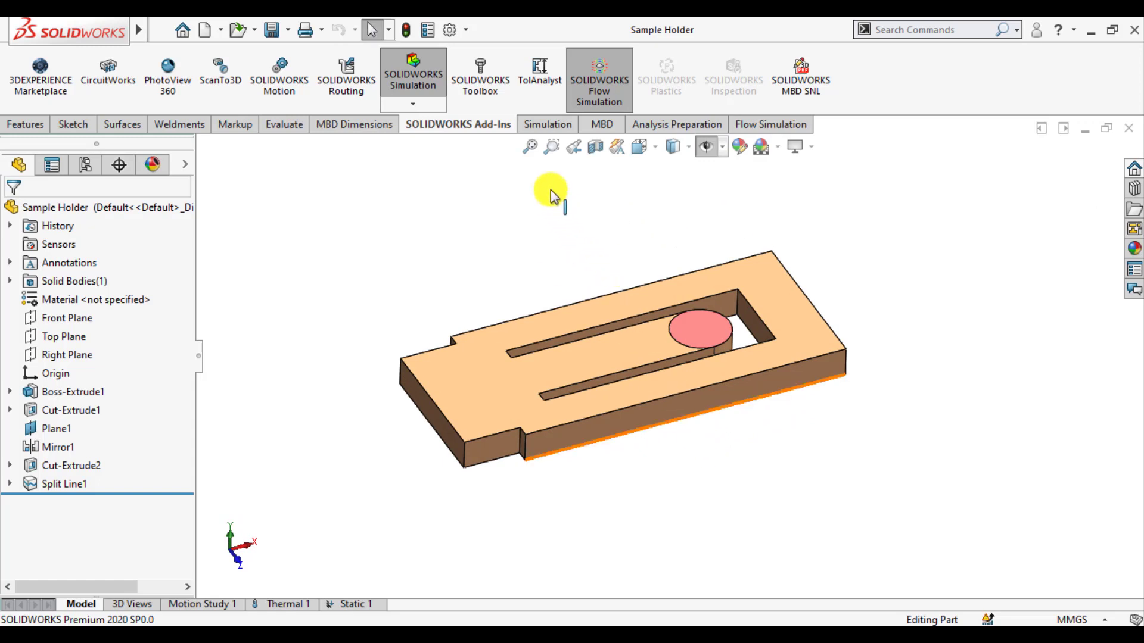
click(542, 124)
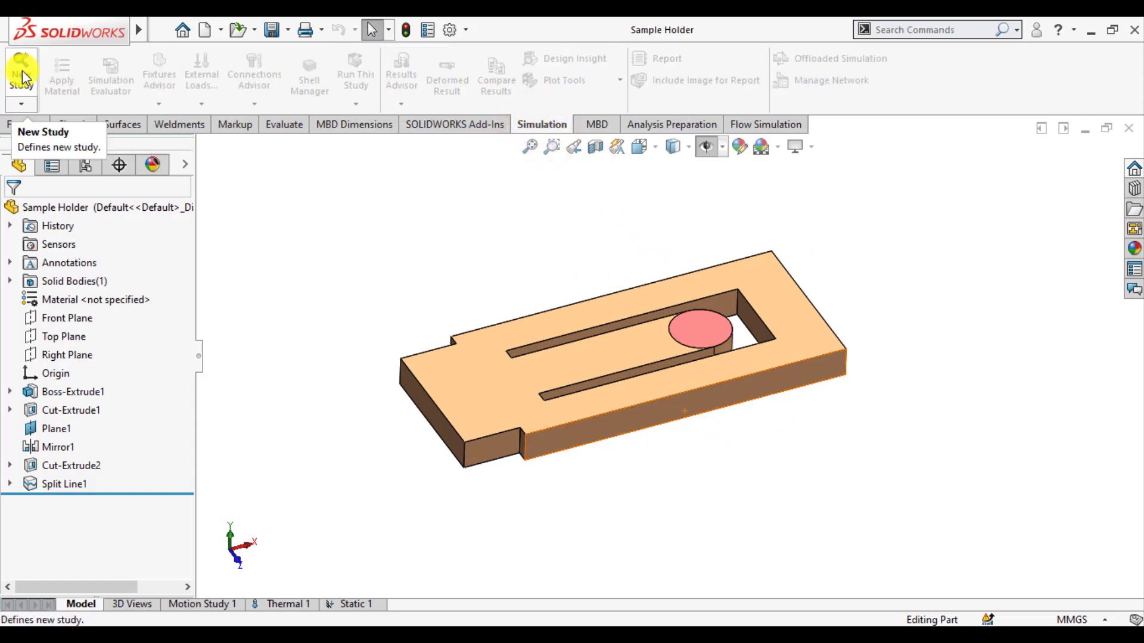
click(21, 72)
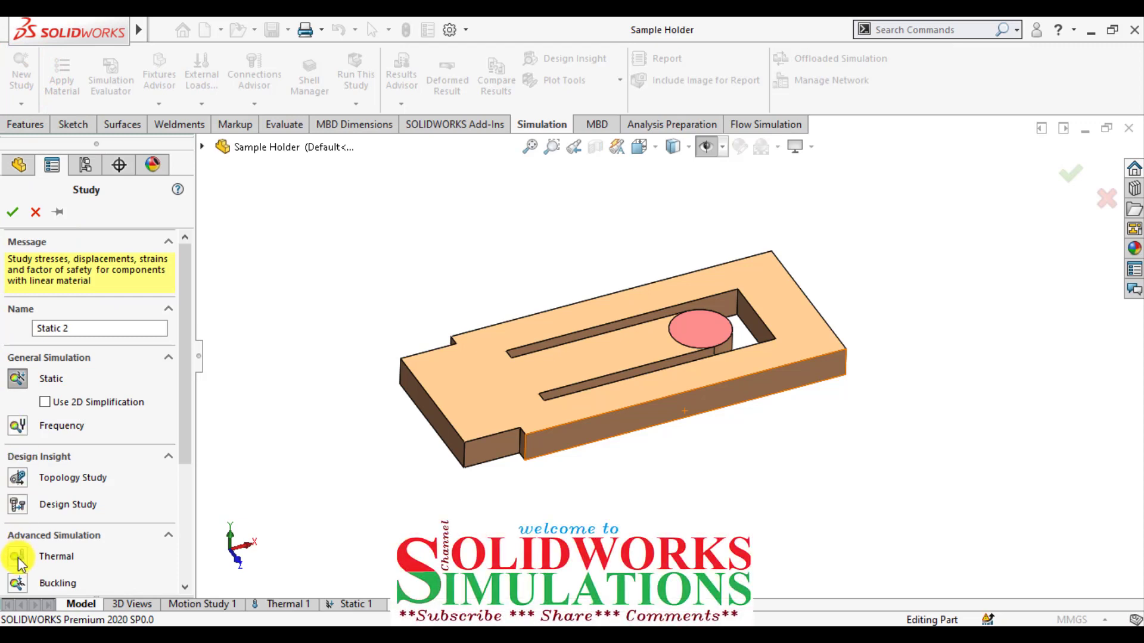
click(18, 557)
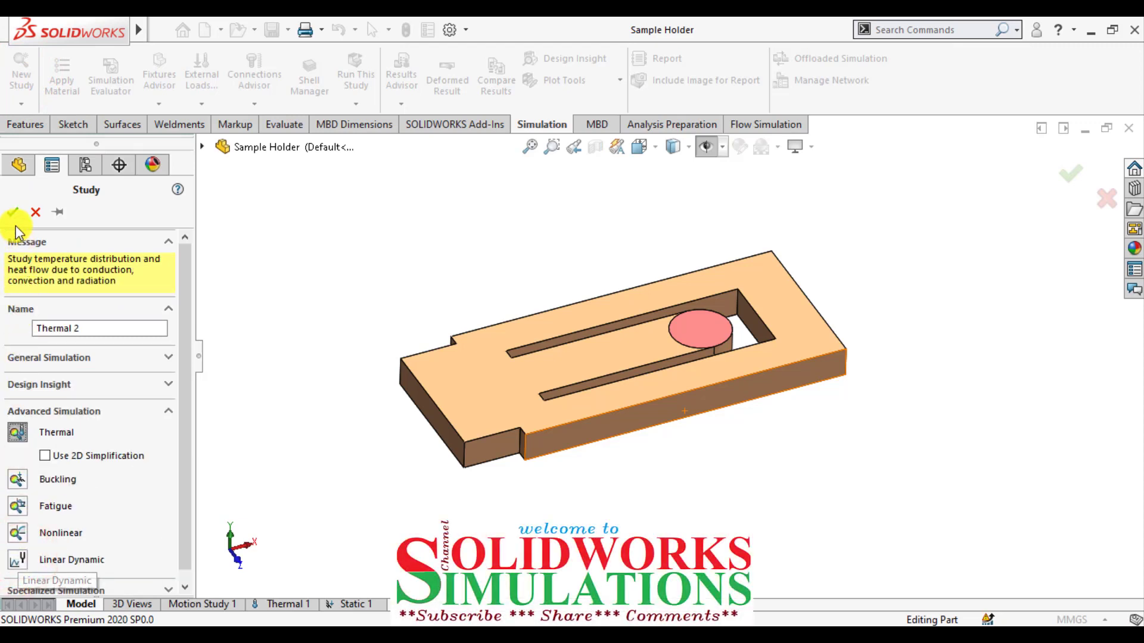
click(13, 212)
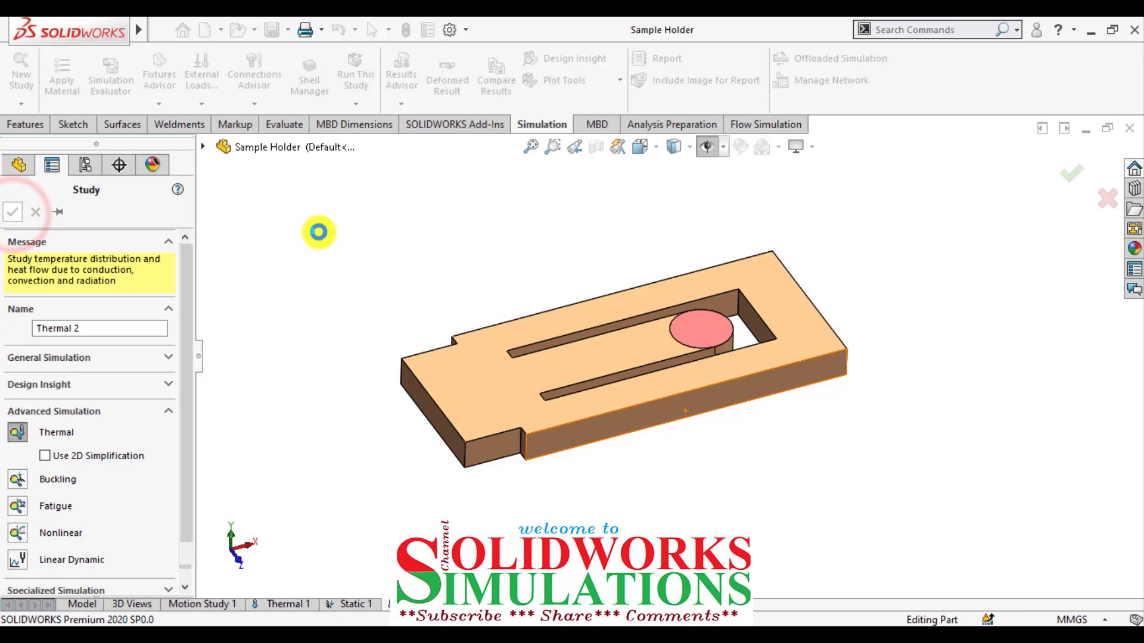
click(13, 211)
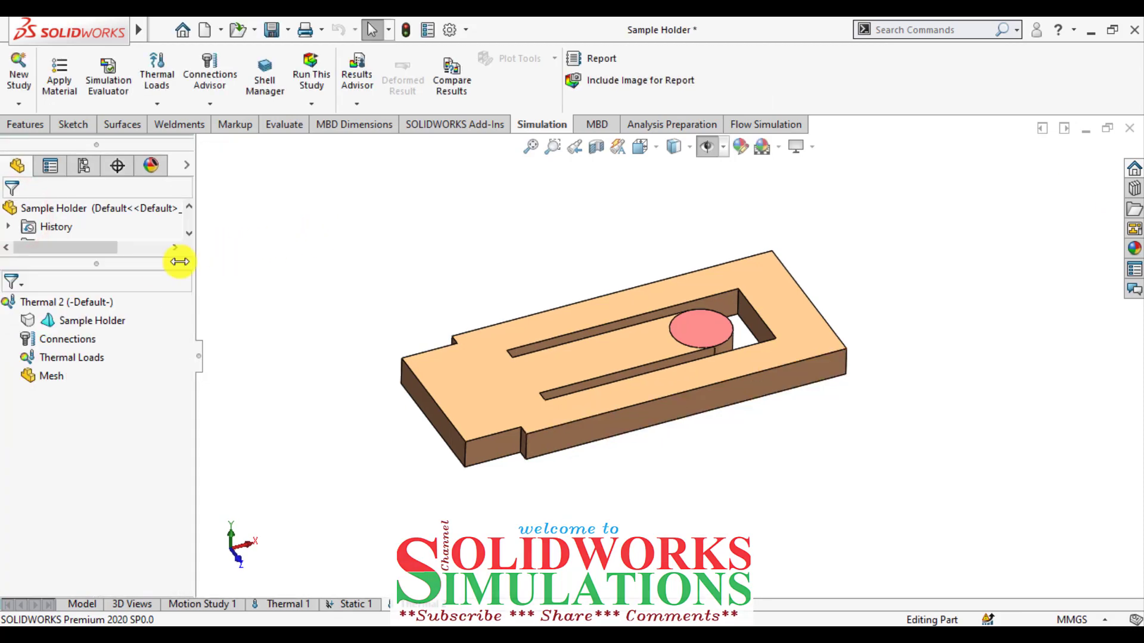
- Apply favorite material 1060 Alloy to the Sample Holder
right_click(91, 321)
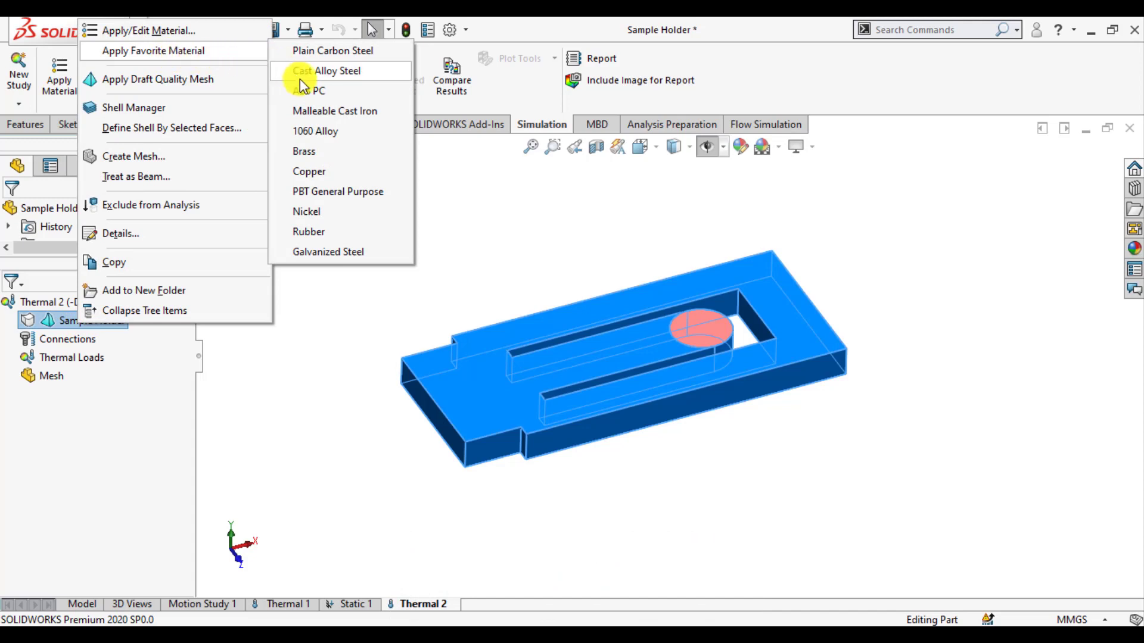
click(315, 131)
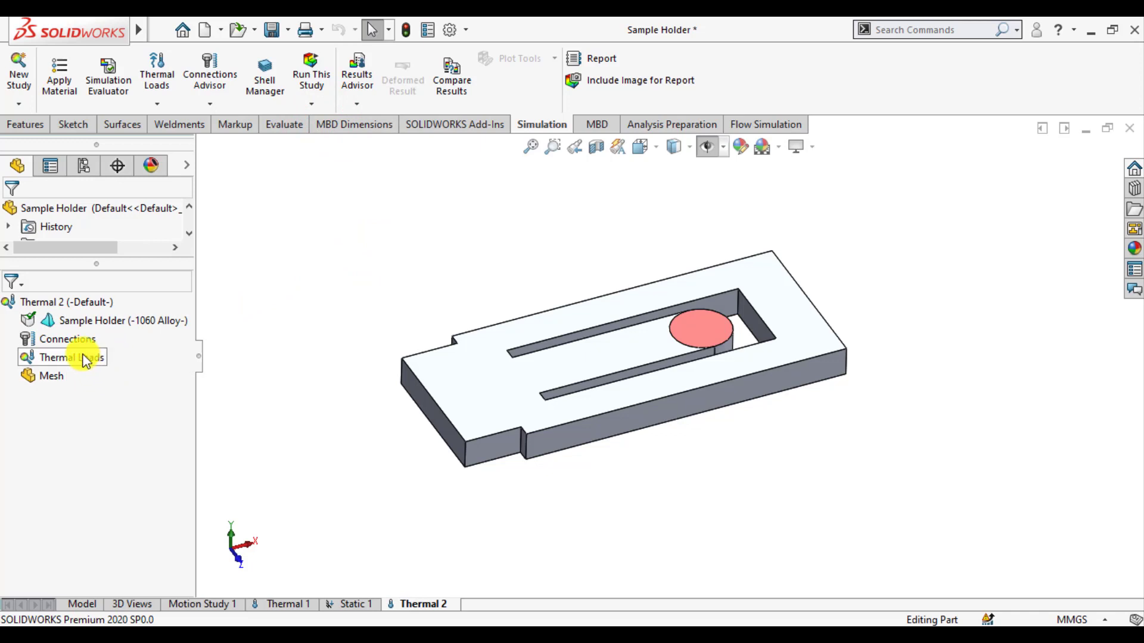
- Add a 500 °C temperature load on the holder's circular face
right_click(69, 357)
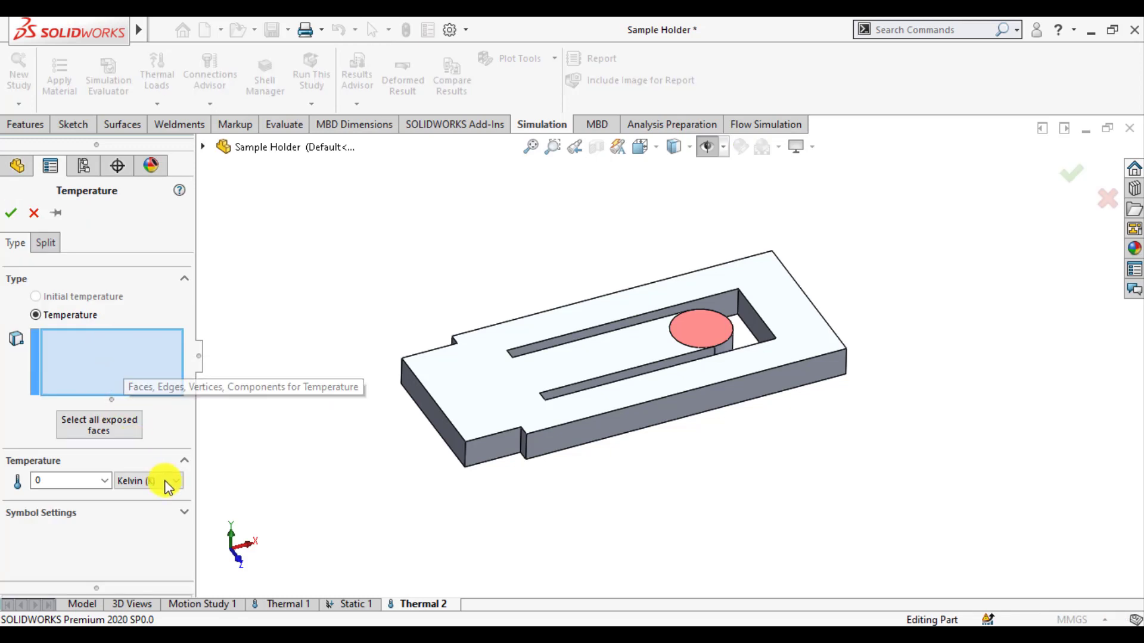
click(176, 481)
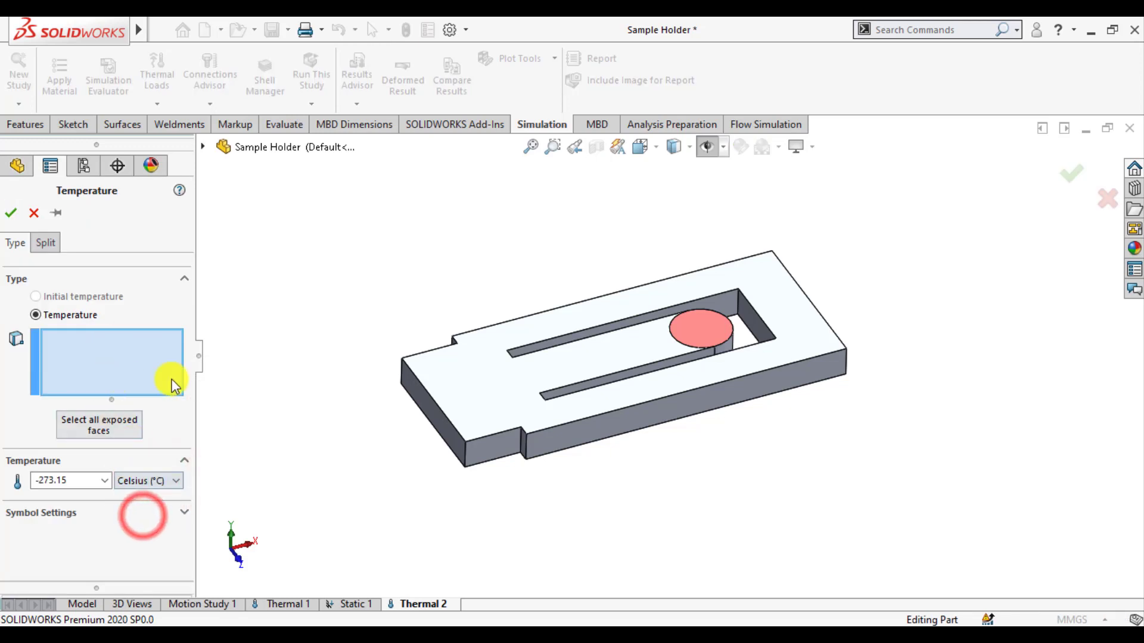
click(699, 328)
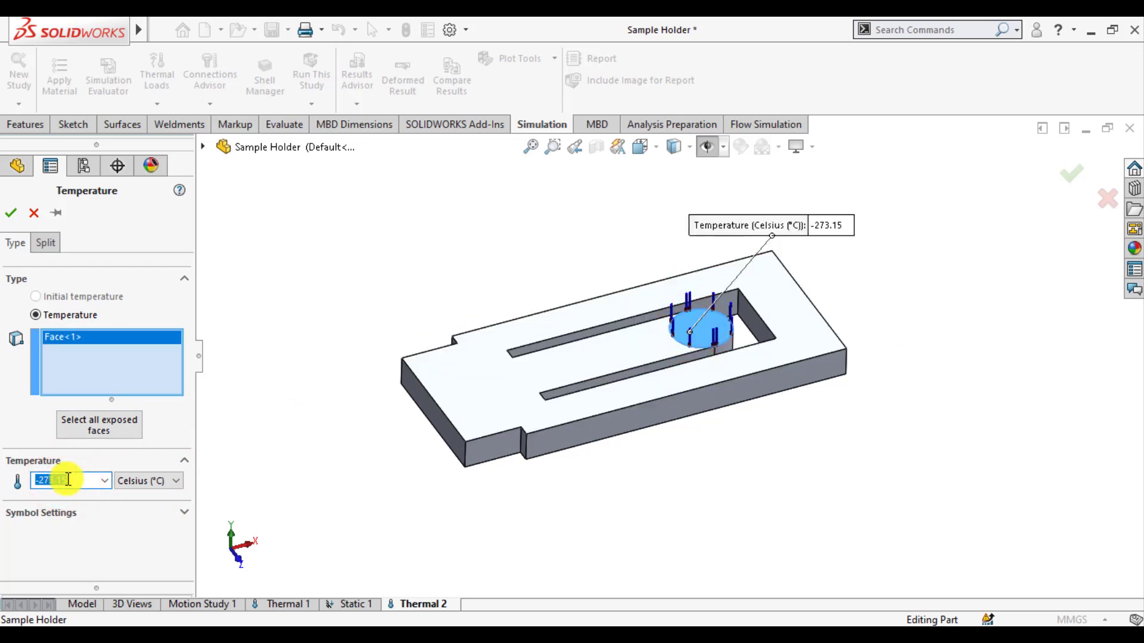
text(500)
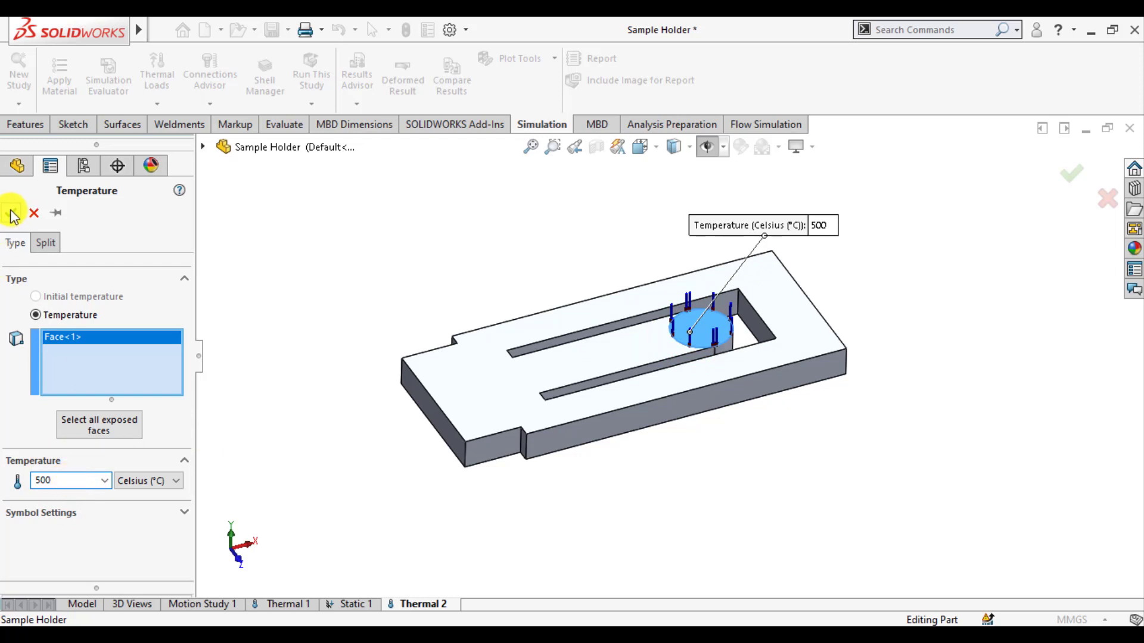
click(12, 212)
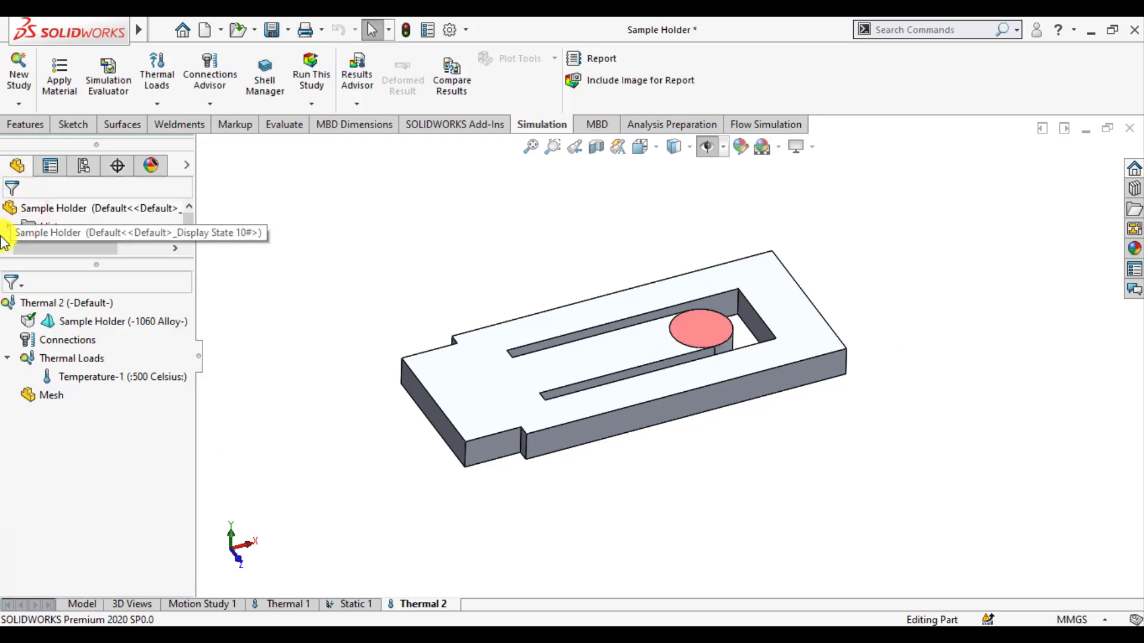
- Add a 25 °C temperature load on the holder's left end face
right_click(72, 358)
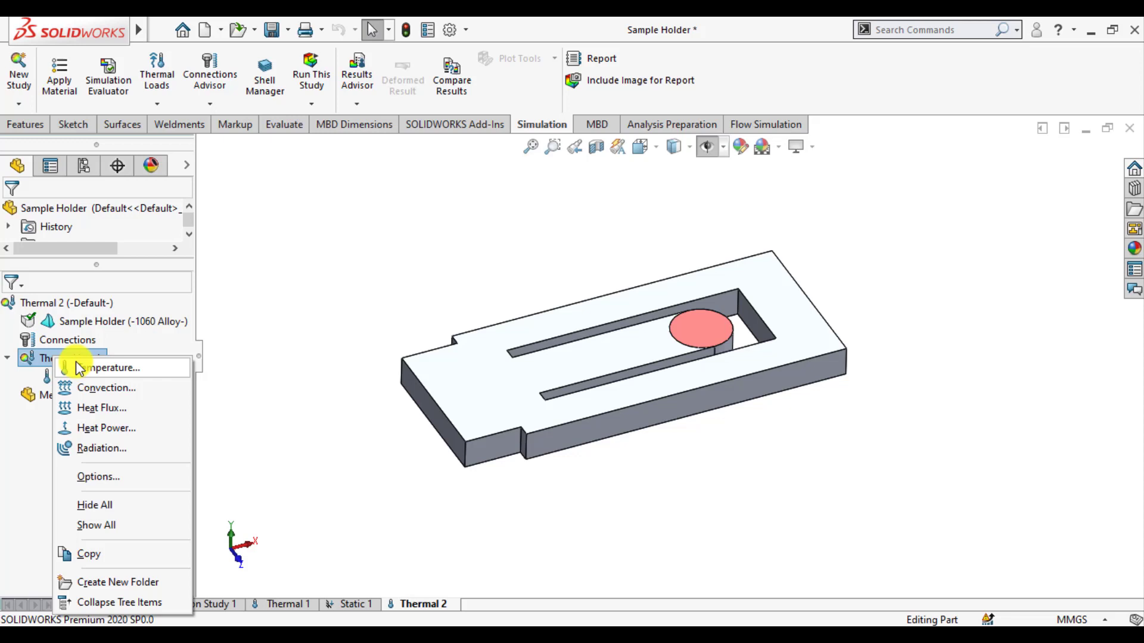
click(110, 367)
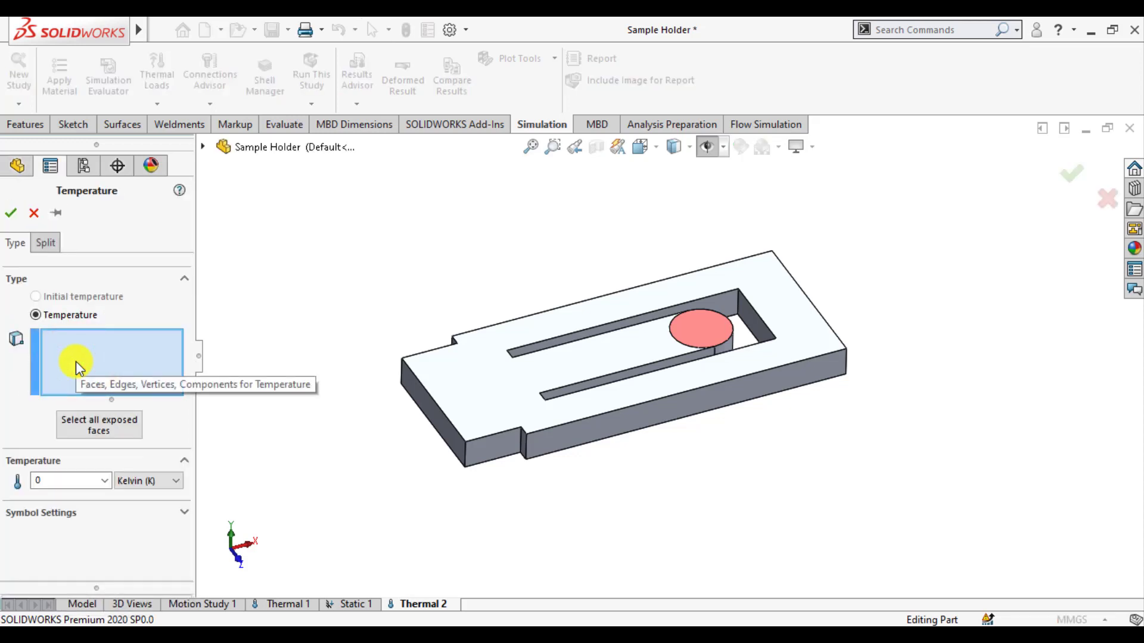
click(421, 408)
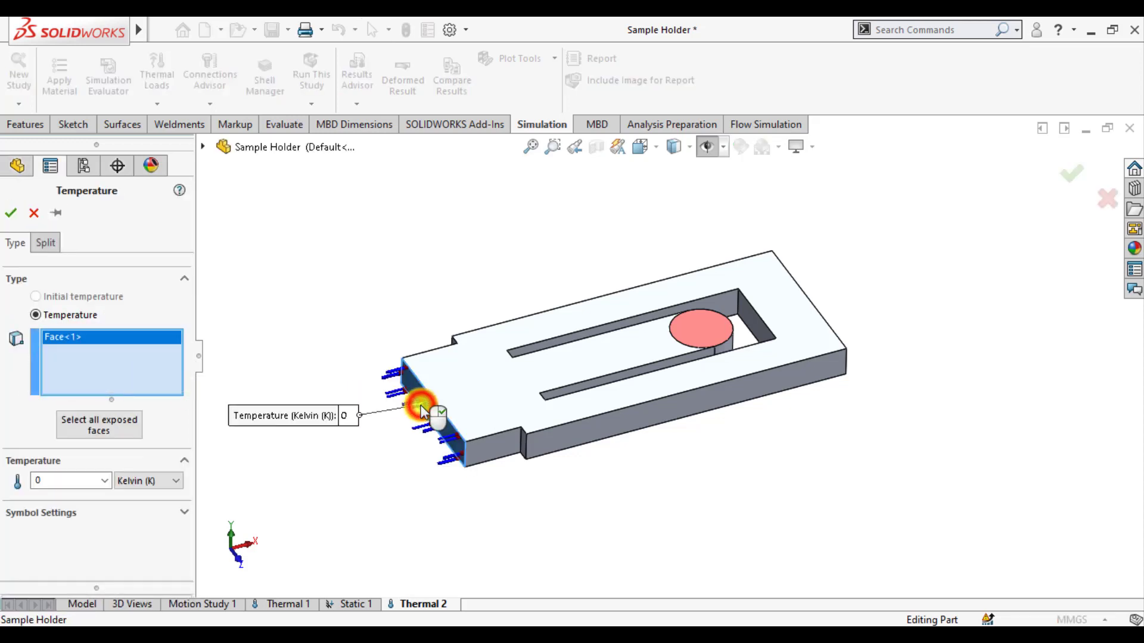
click(173, 480)
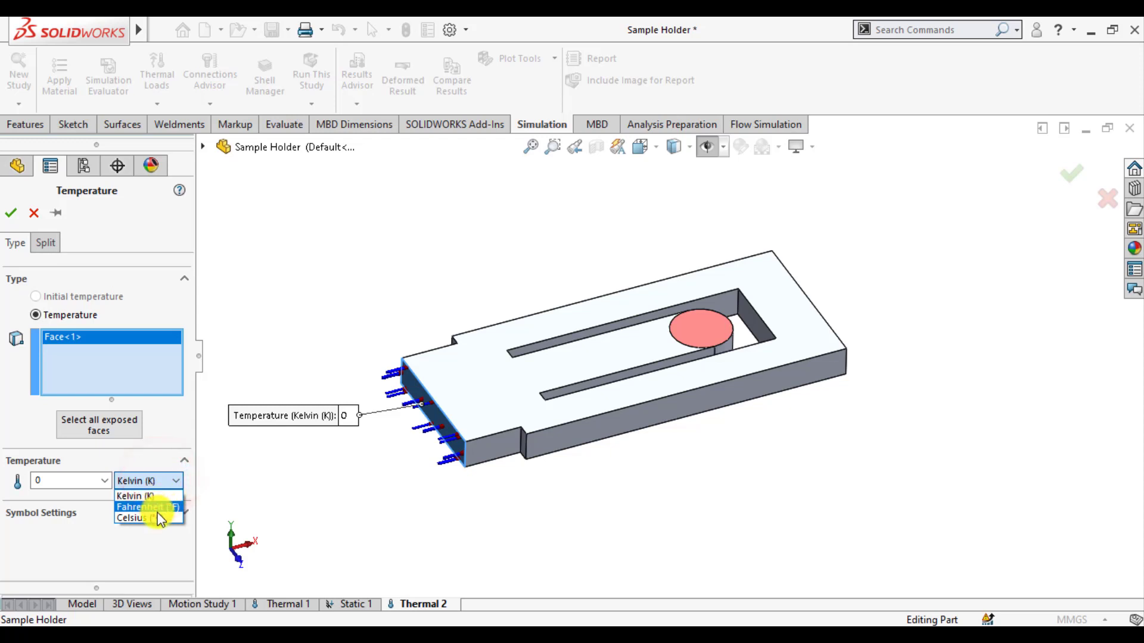
click(131, 518)
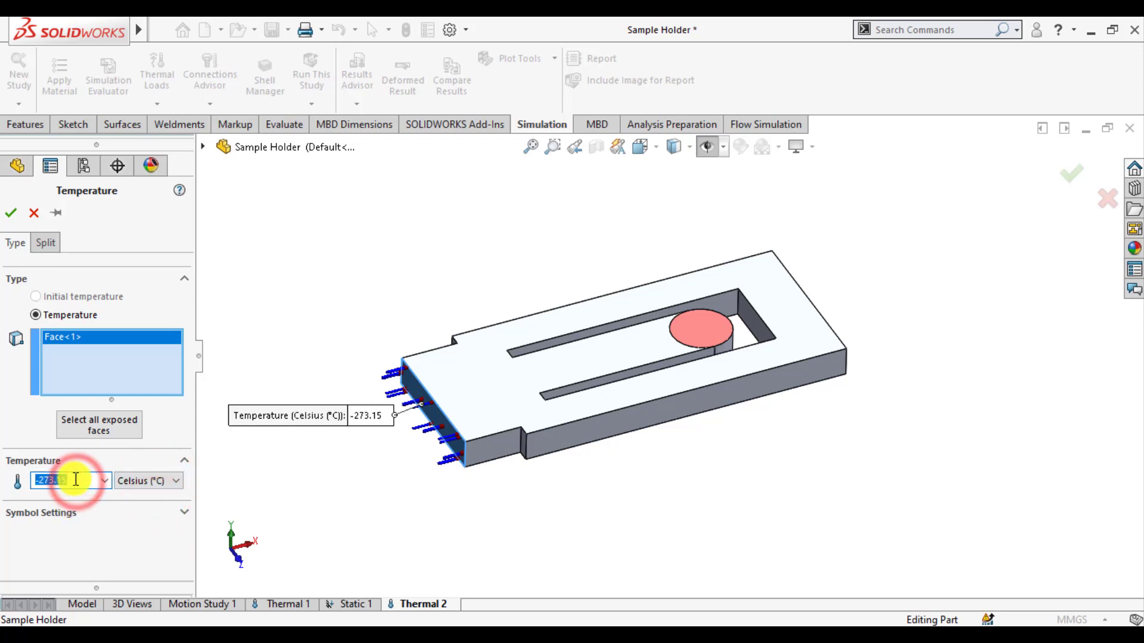
text(25)
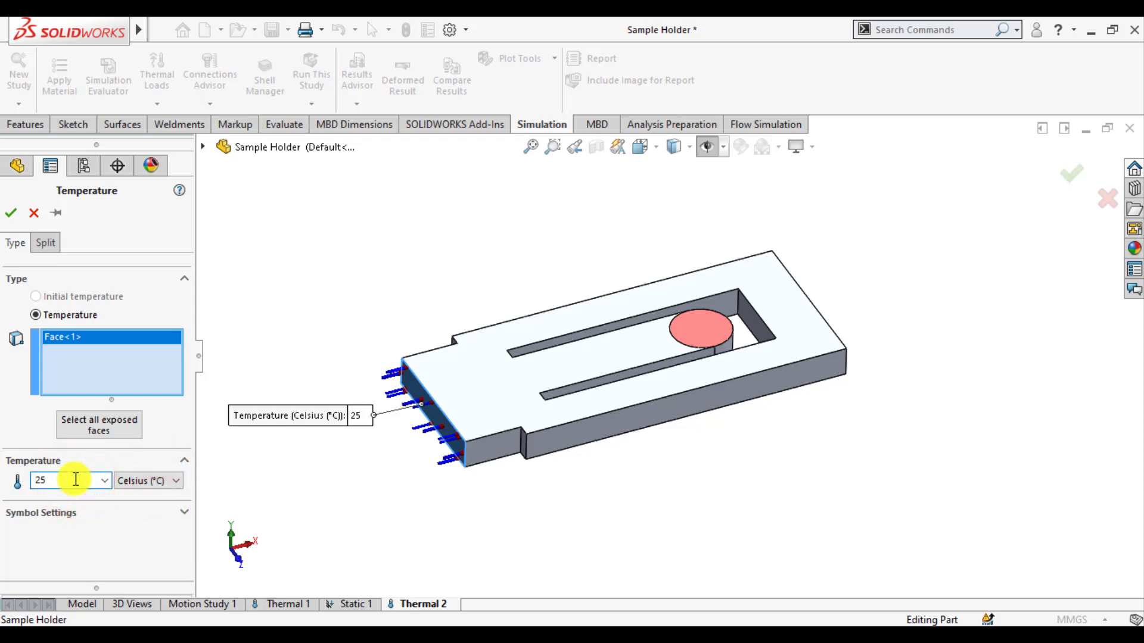
click(10, 213)
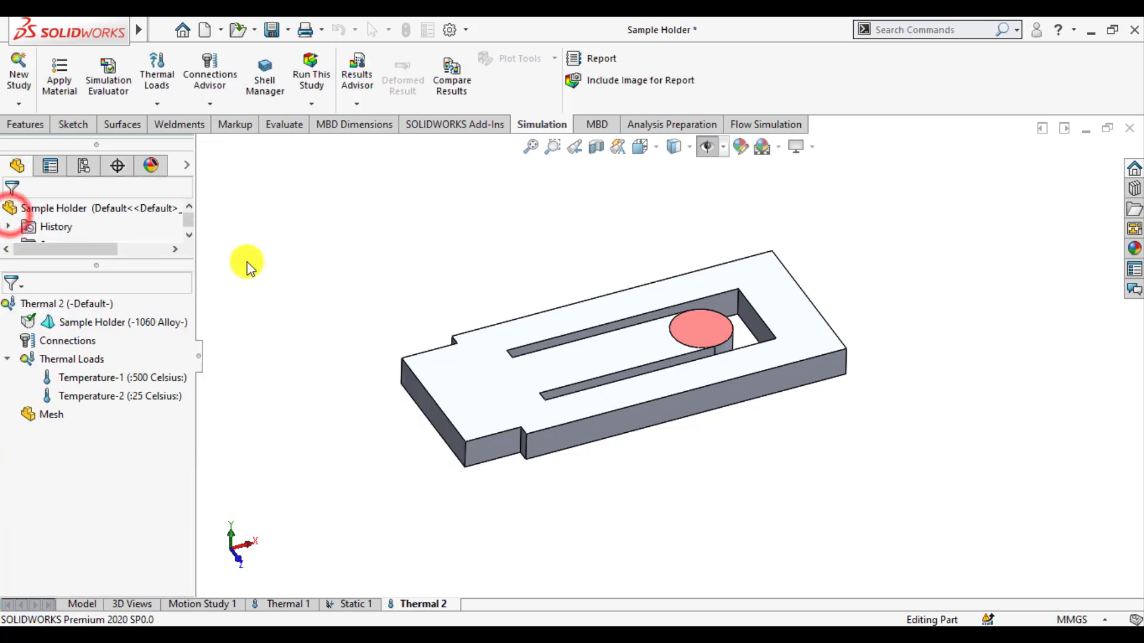
- Create the mesh with custom parameters and a 2.00 mm element size
right_click(51, 415)
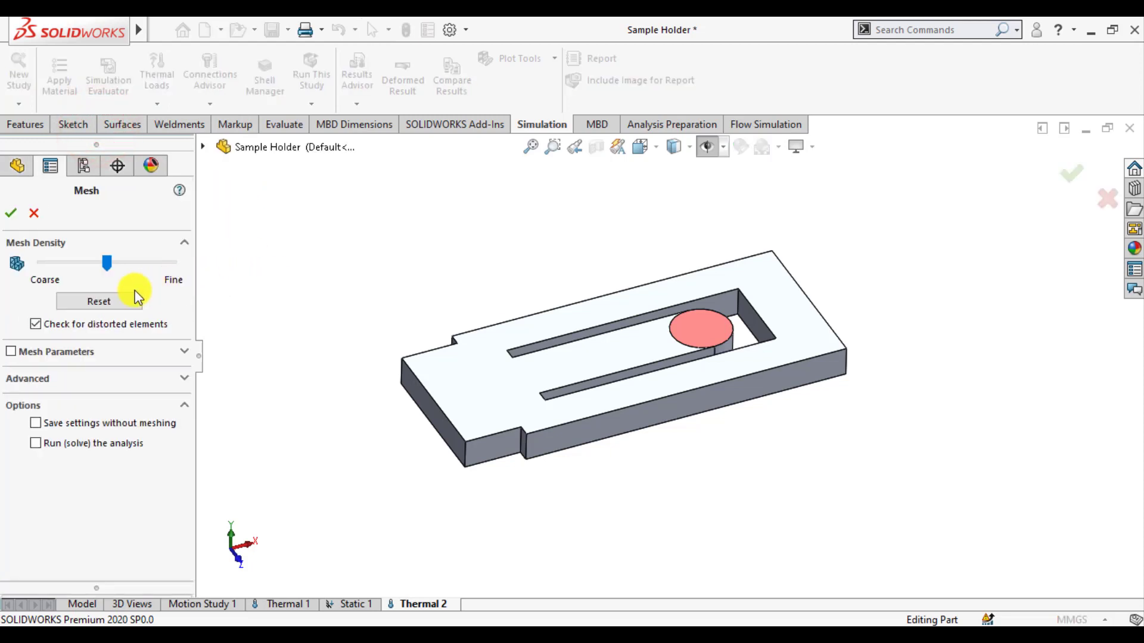
click(11, 351)
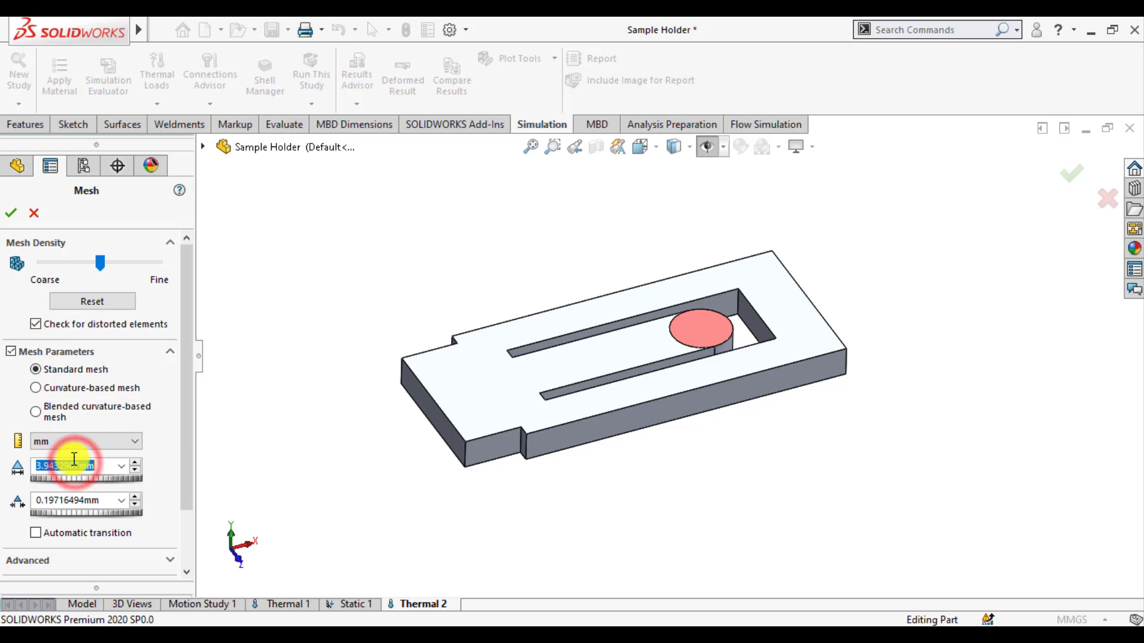
text(2.00mm)
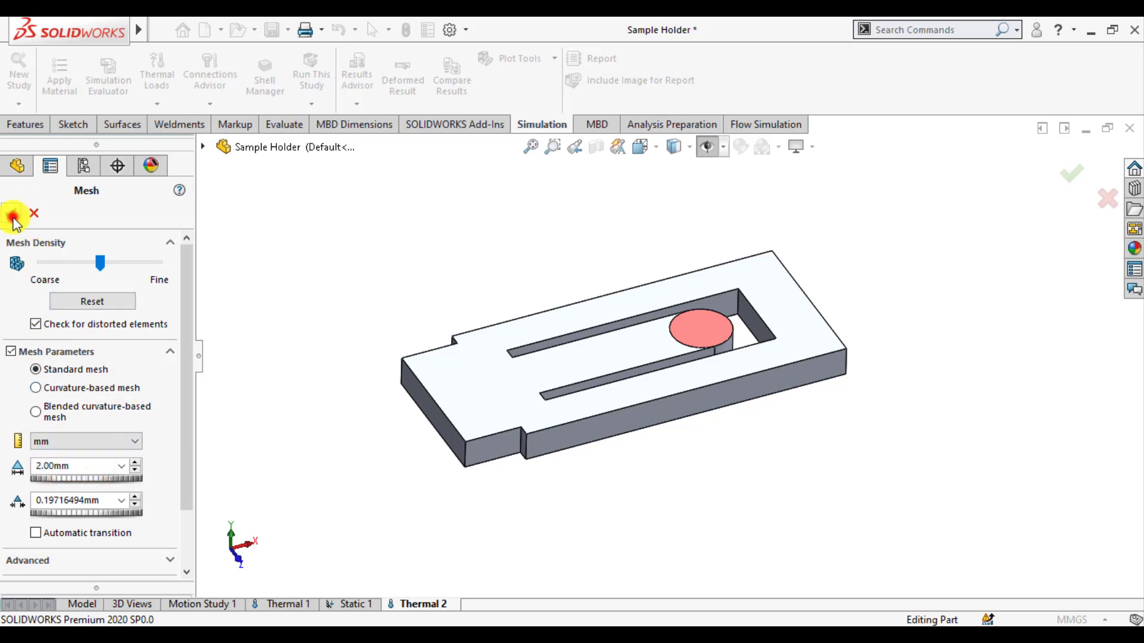
click(14, 214)
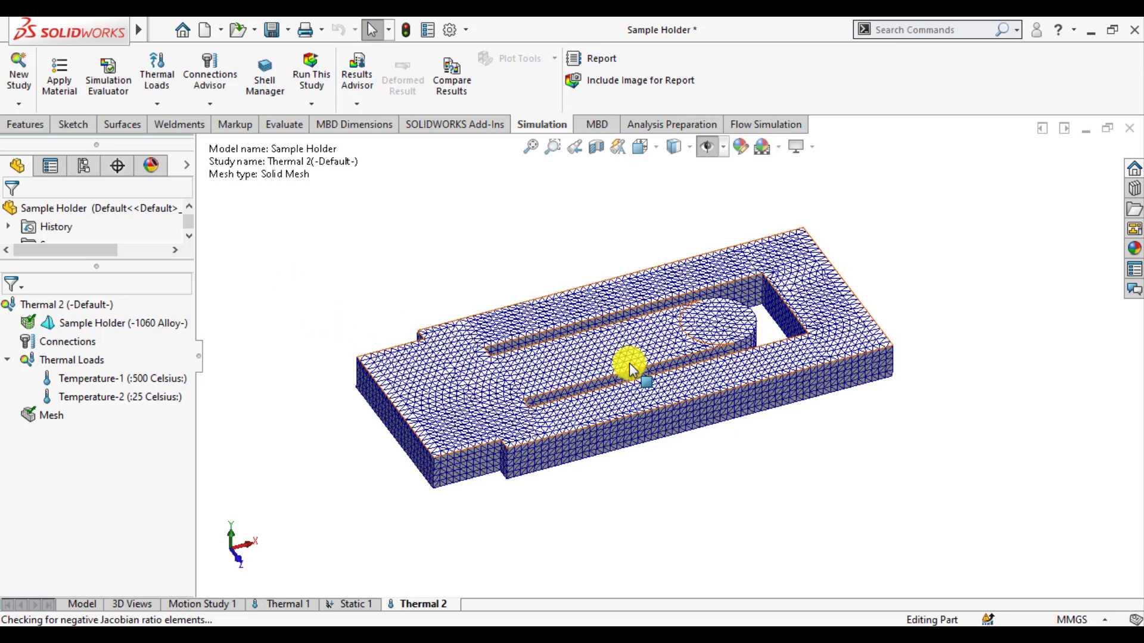
click(310, 72)
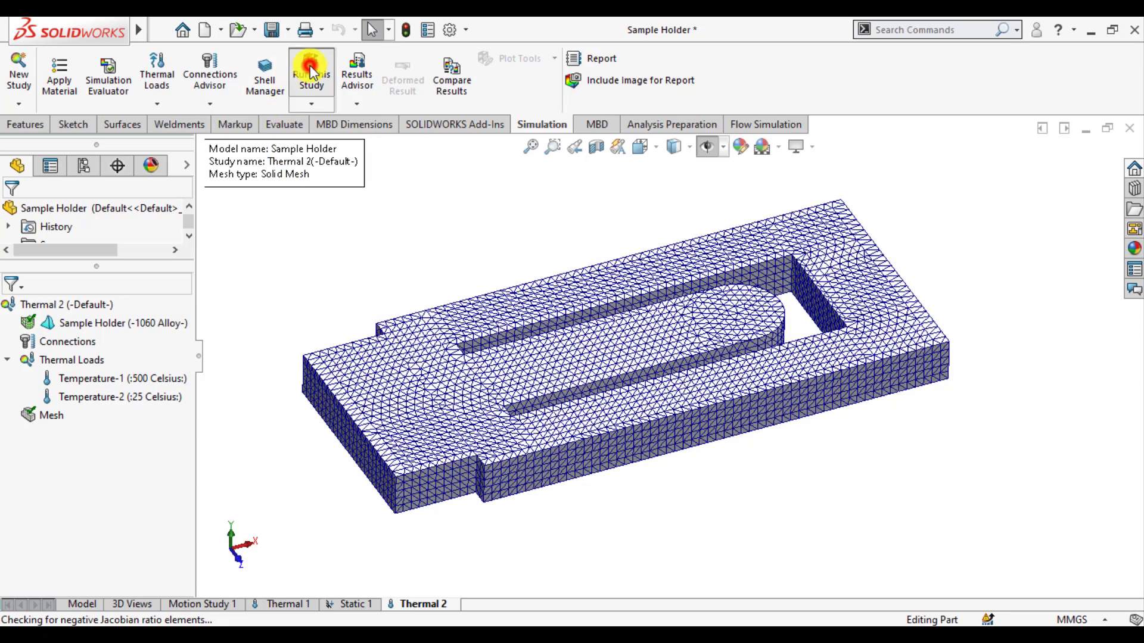
- Run the Thermal 2 study so the solver starts computing temperatures
click(311, 71)
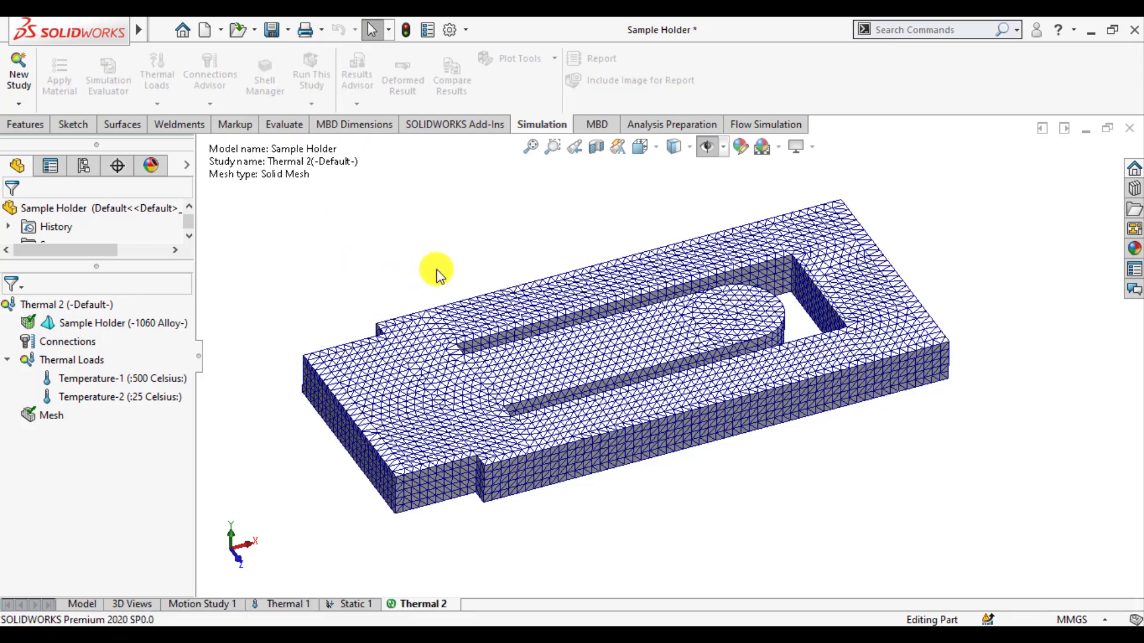
click(311, 69)
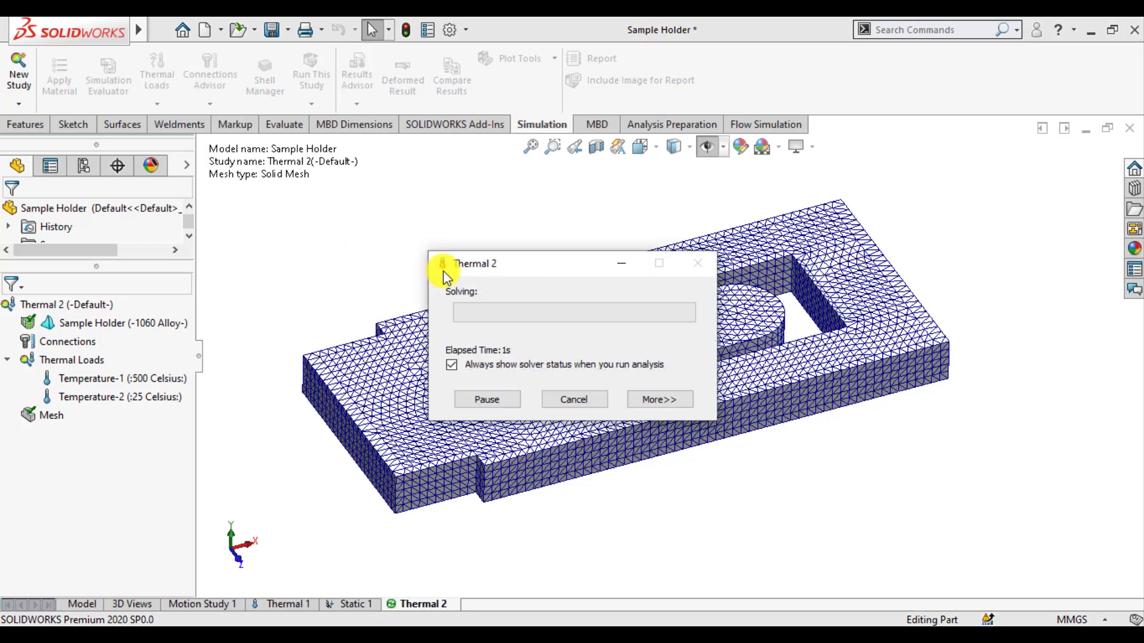
mouse_move(598, 368)
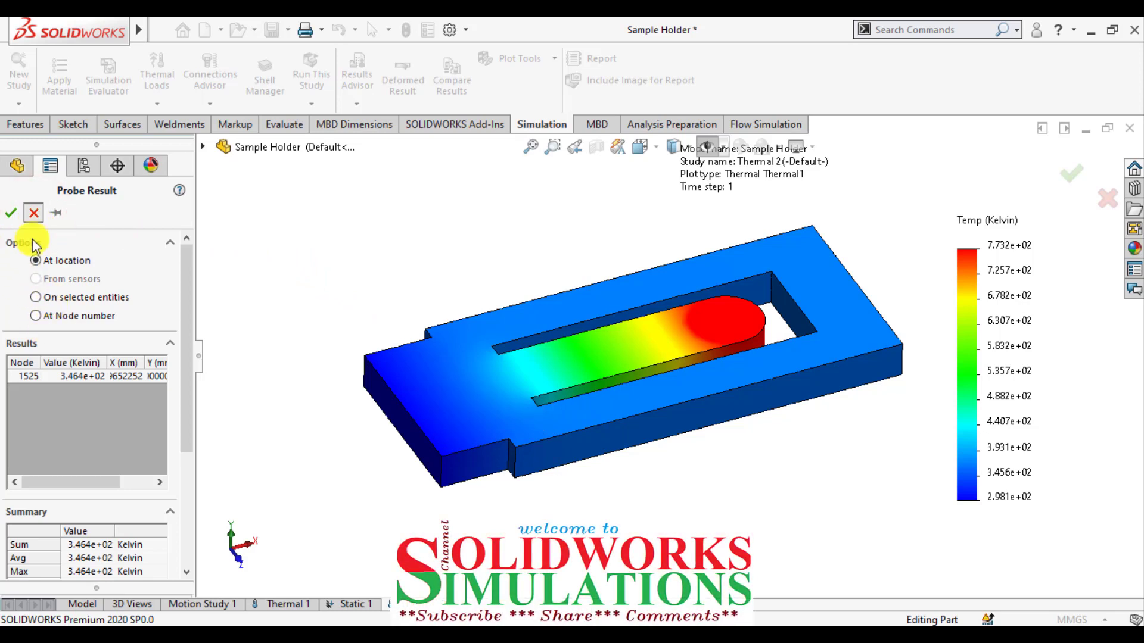
- Edit the Thermal1 plot definition to display temperatures in Celsius (25 to 500)
right_click(77, 453)
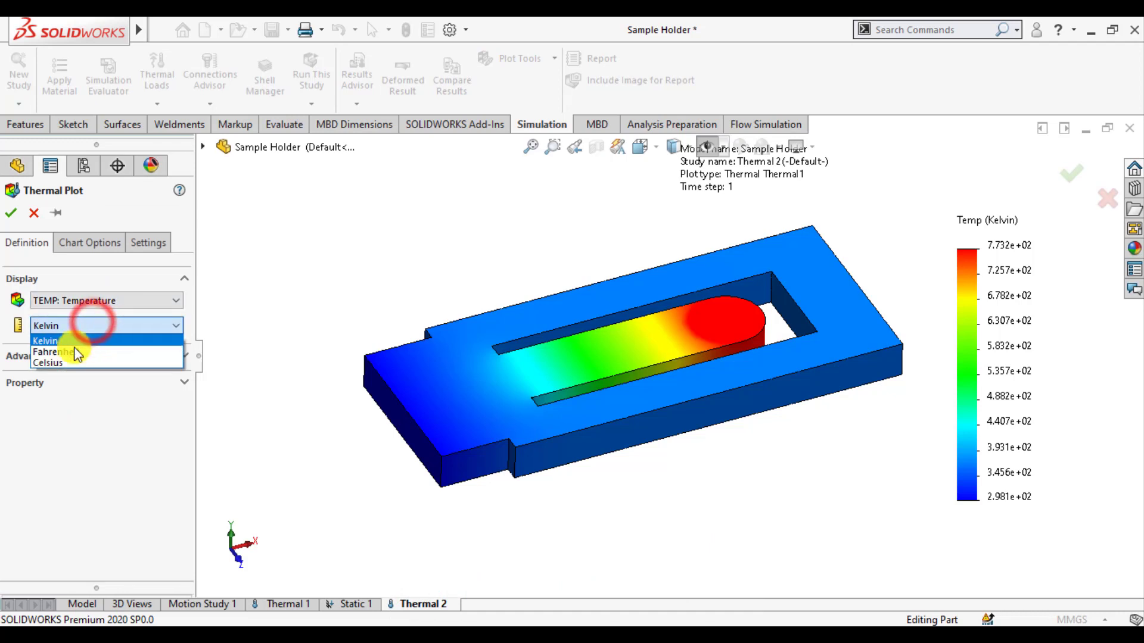
click(89, 242)
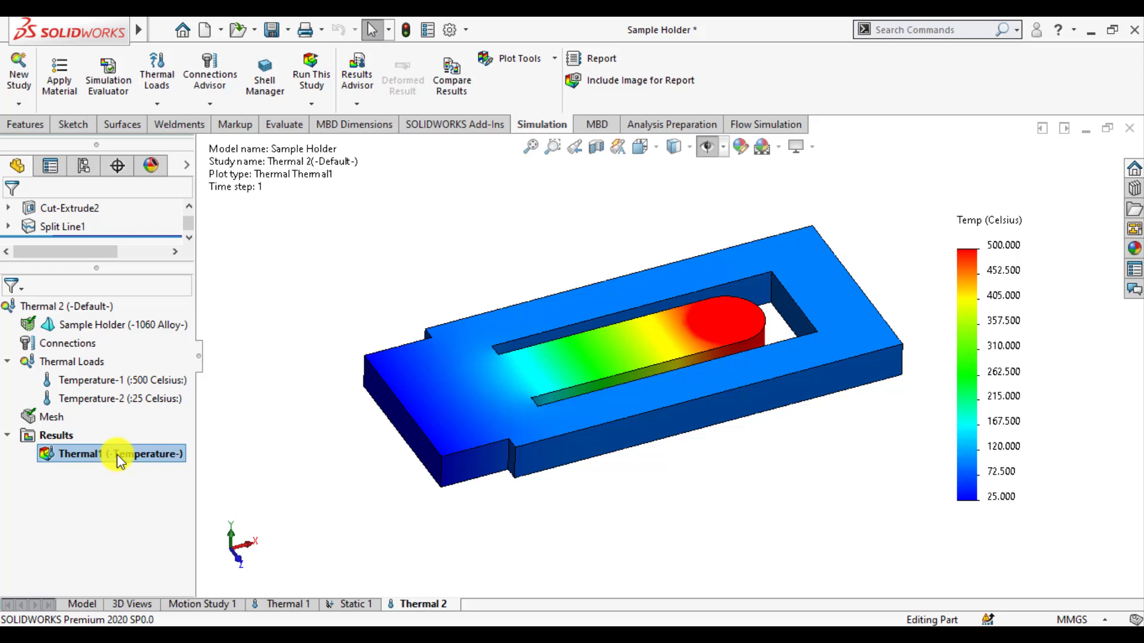
- Probe the Thermal1 plot at nodes from the cool end to the hot tip, reading 33.6 to 500 °C
right_click(109, 452)
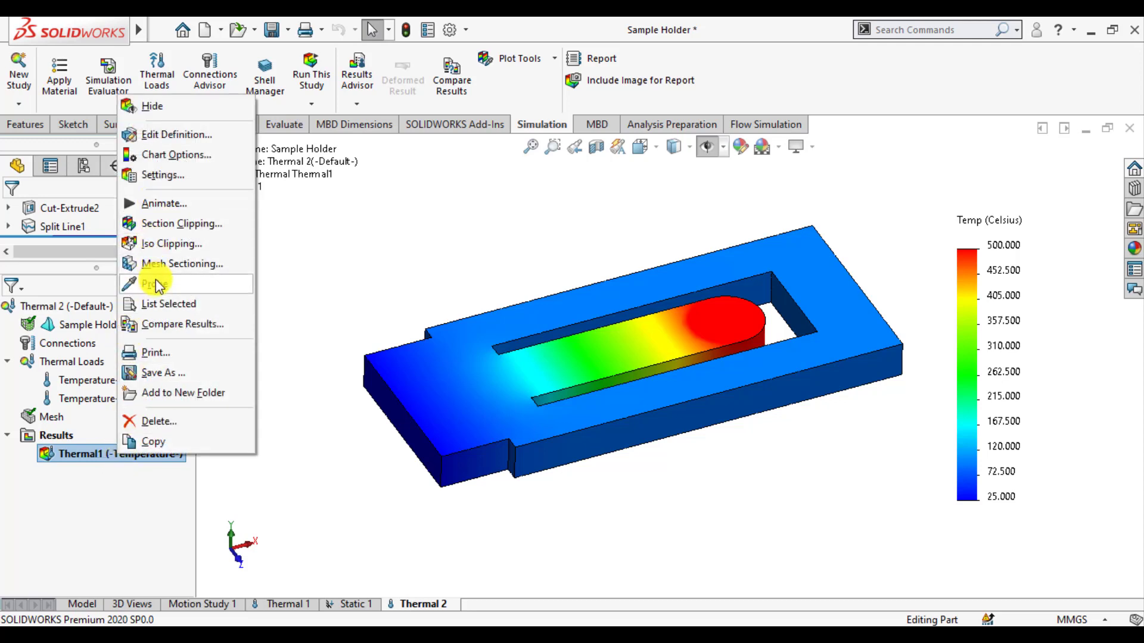
click(371, 278)
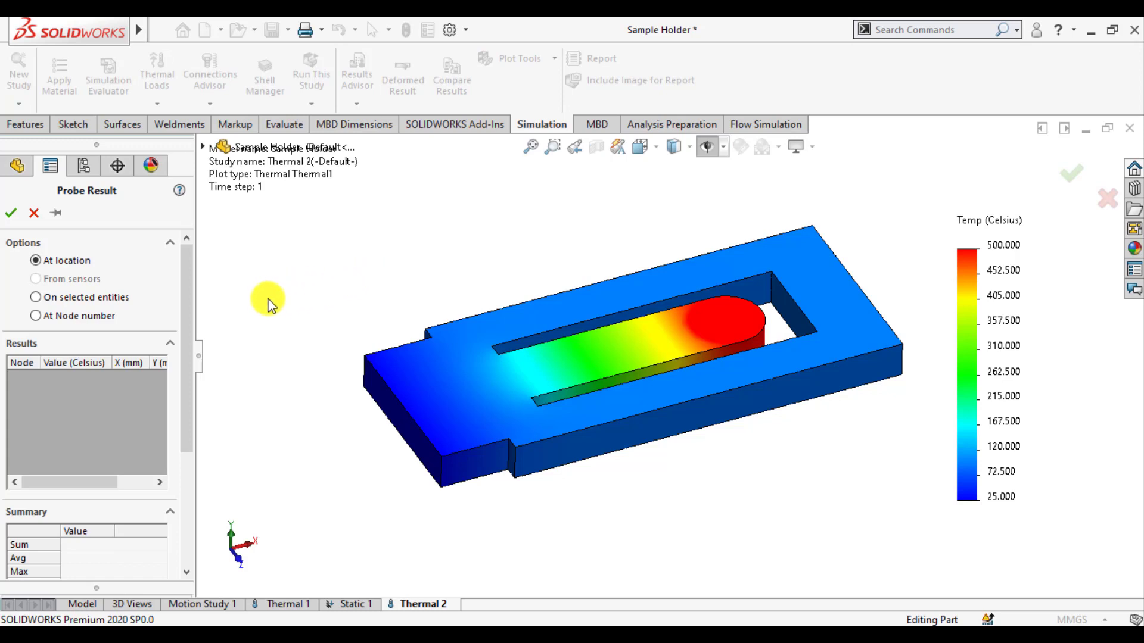
mouse_move(418, 406)
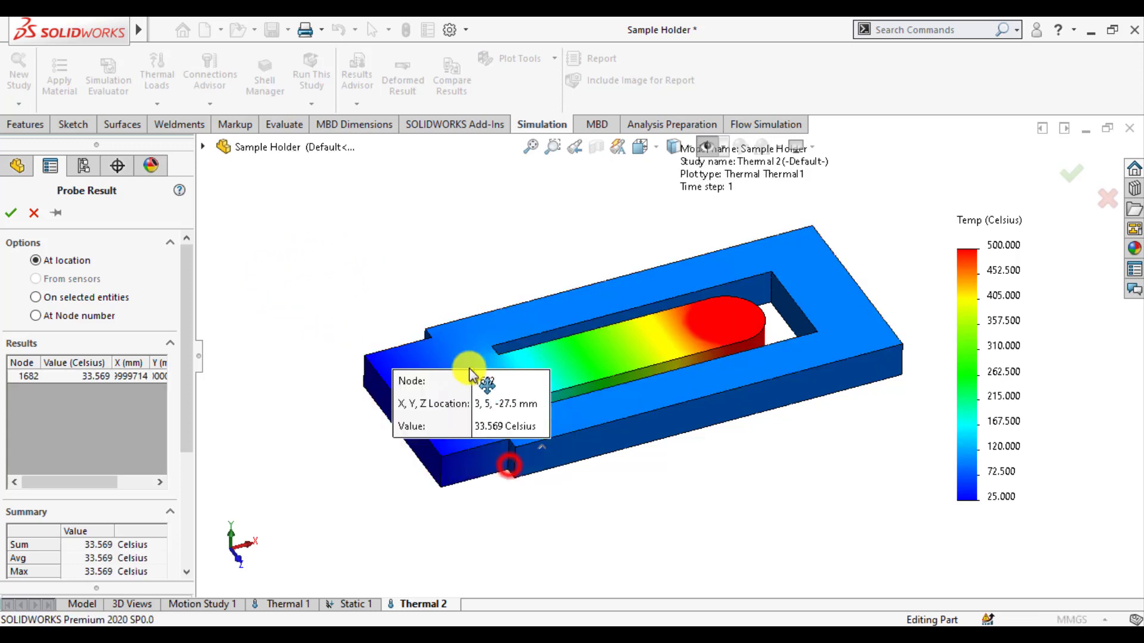
click(507, 383)
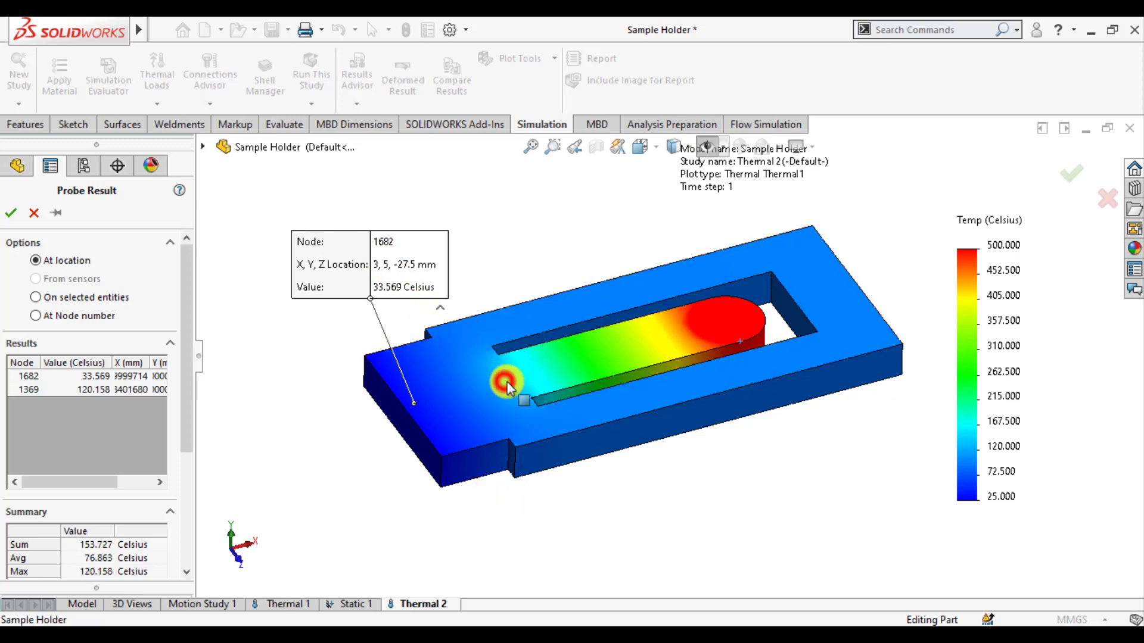
click(613, 325)
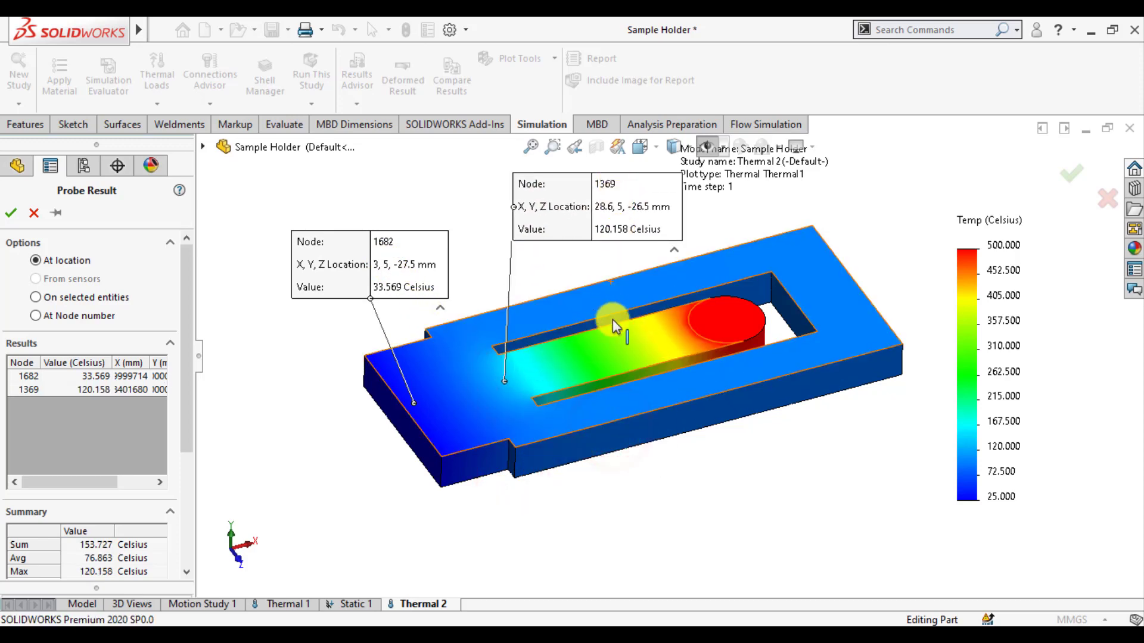
click(620, 328)
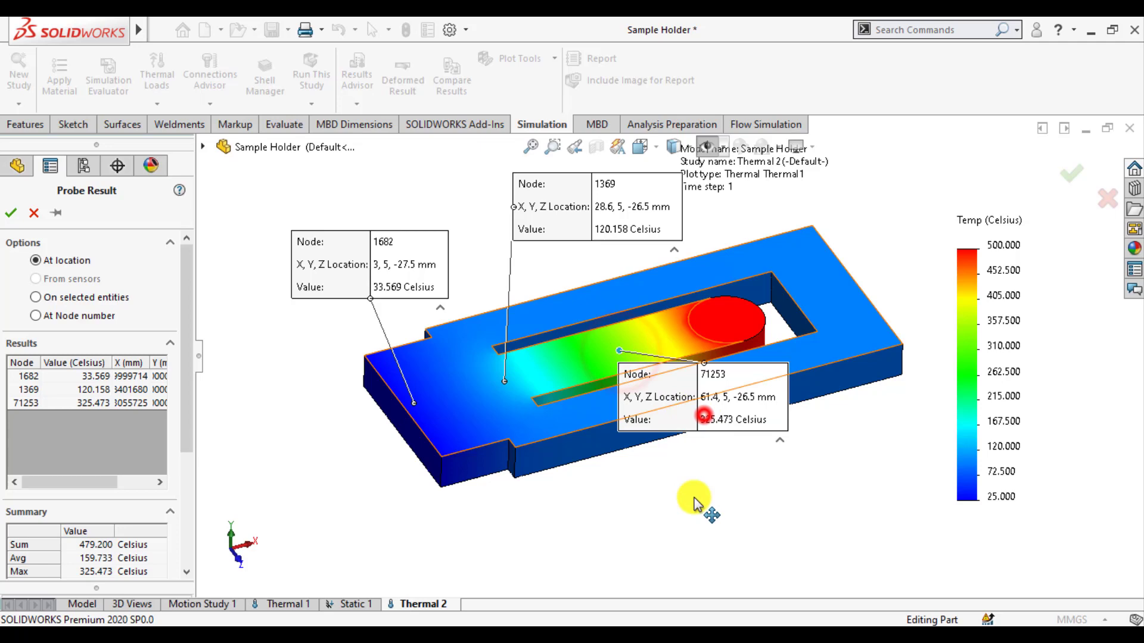
click(679, 337)
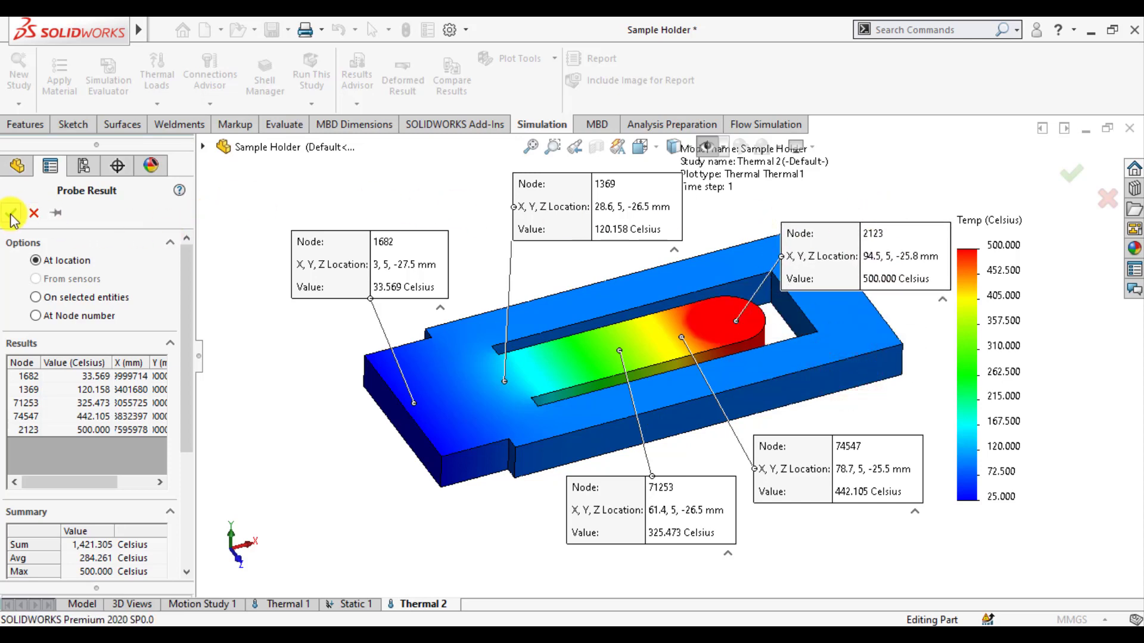
click(11, 212)
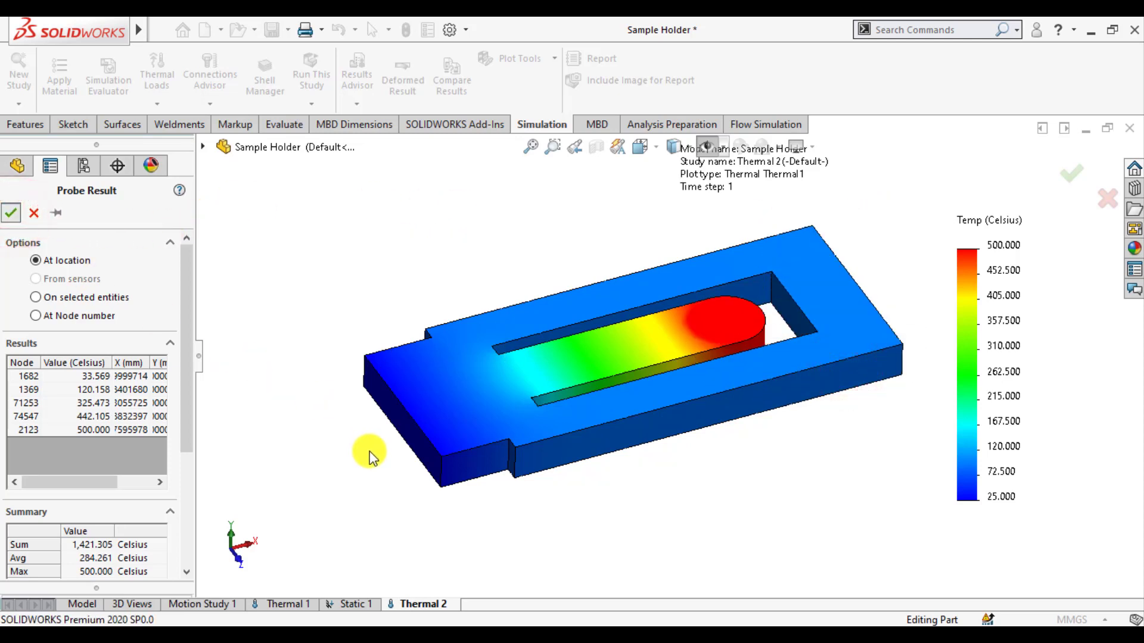
click(10, 212)
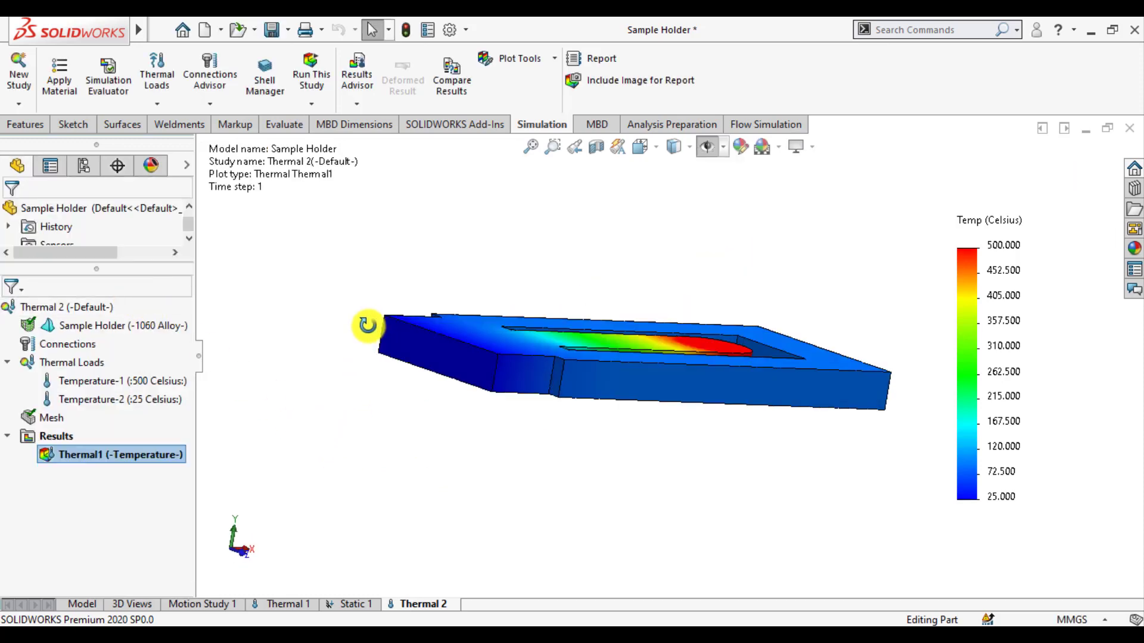
- Create a new linear static study, Static 2
drag(368, 325, 378, 459)
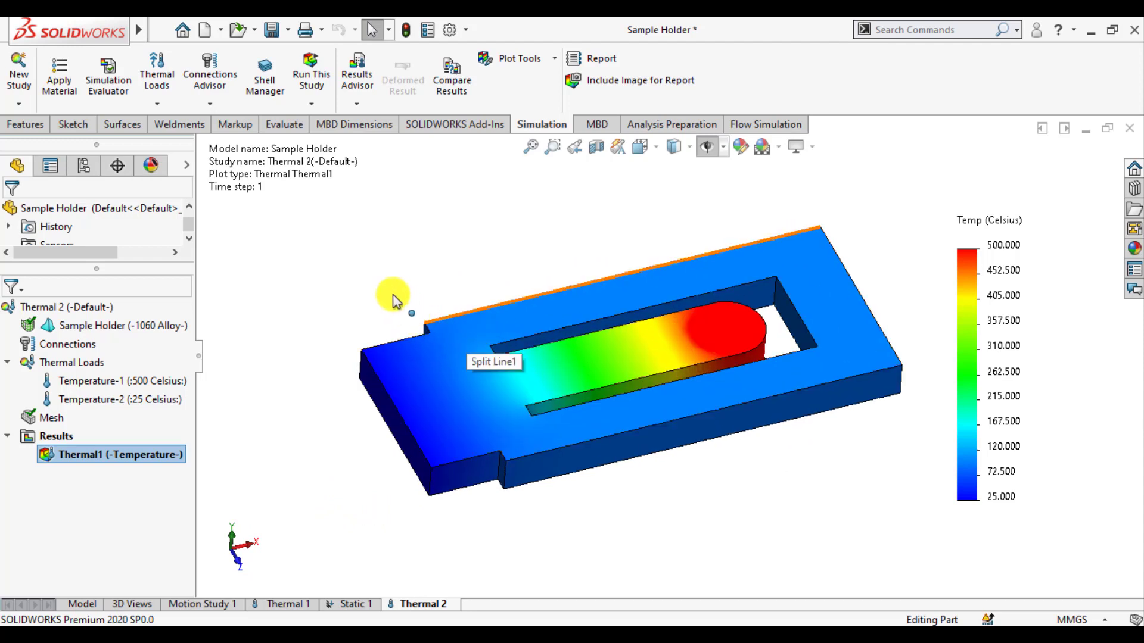
click(18, 73)
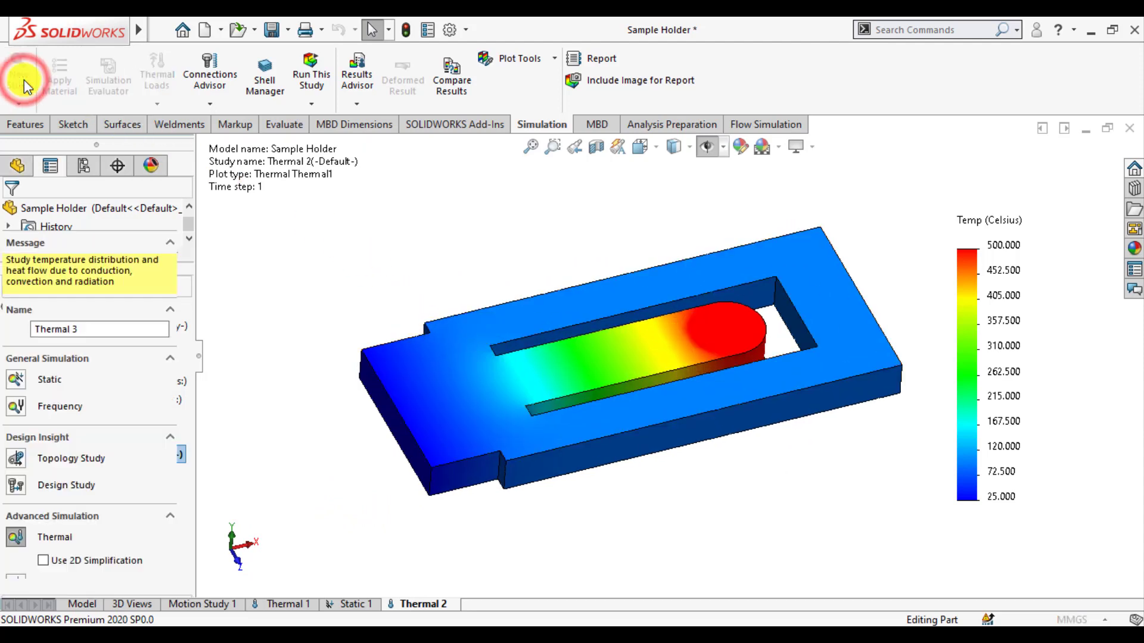
click(19, 73)
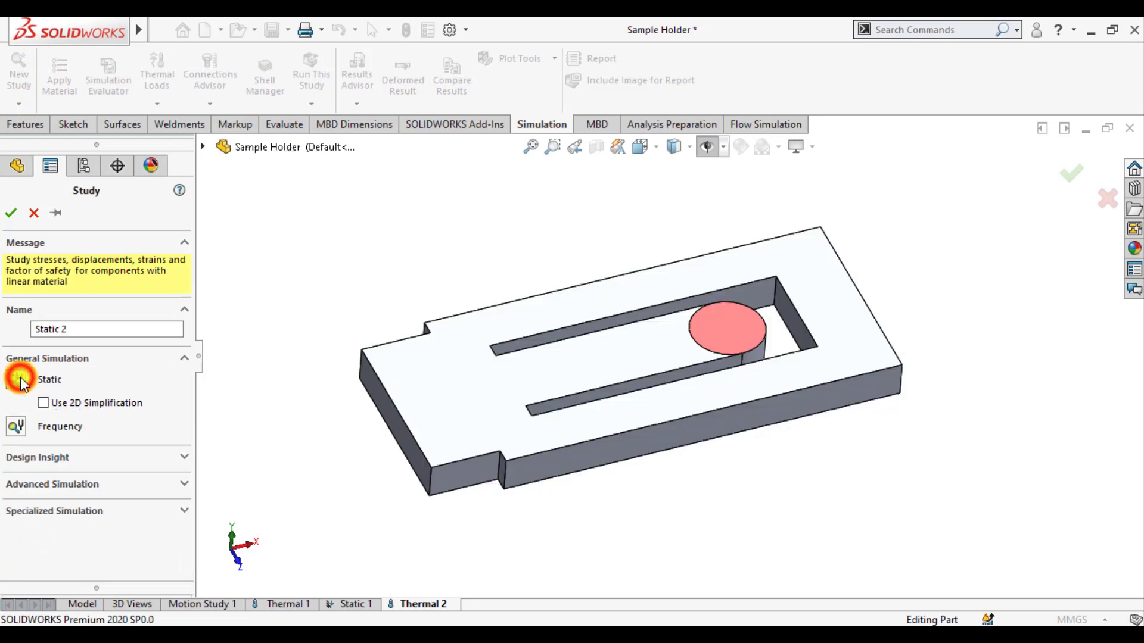
click(10, 212)
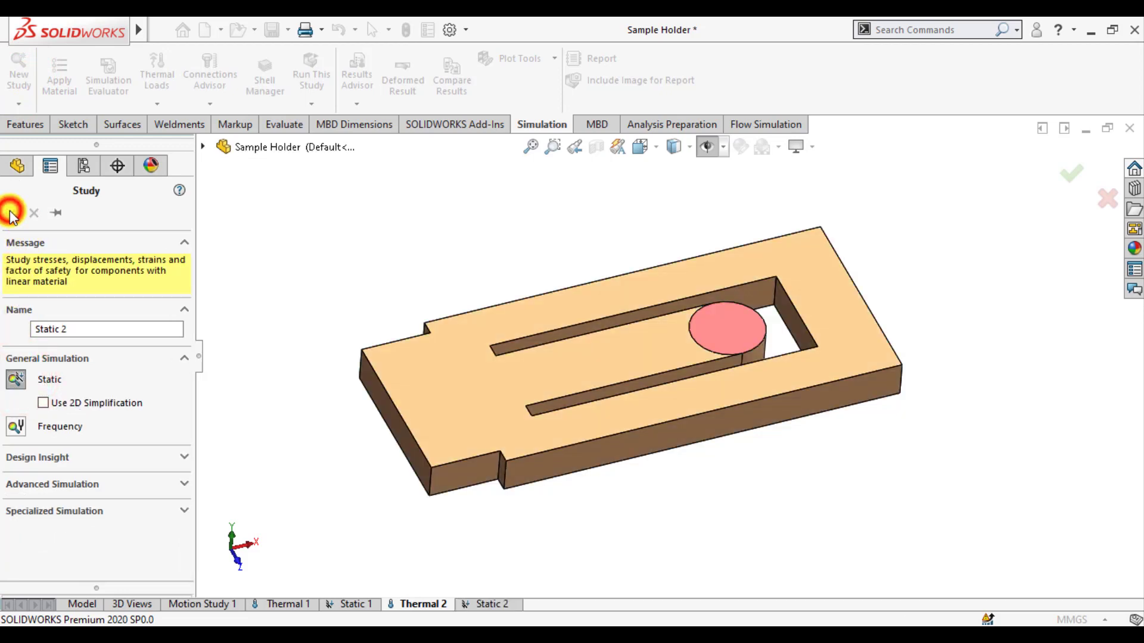
click(12, 213)
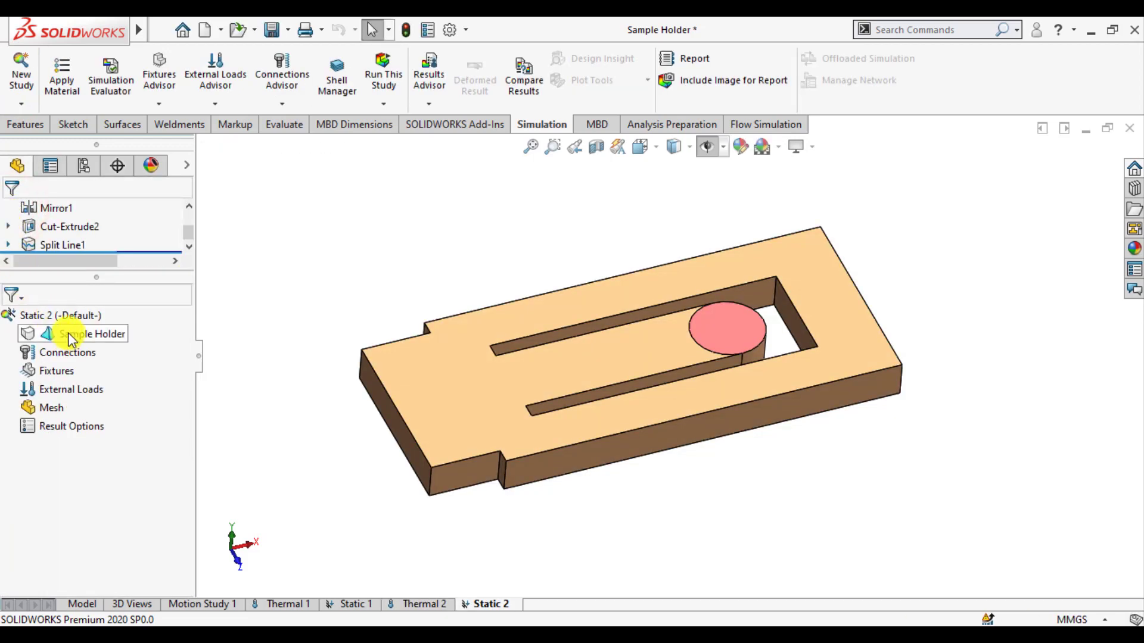
- Apply favorite material 1060 Alloy to the holder in Static 2
right_click(93, 333)
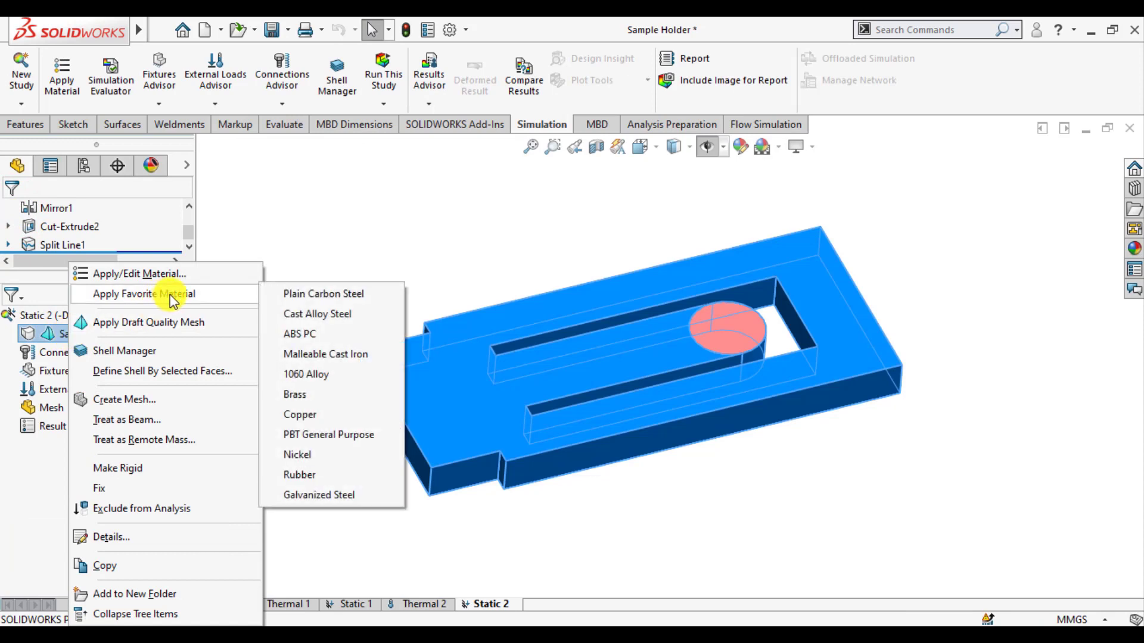
click(306, 373)
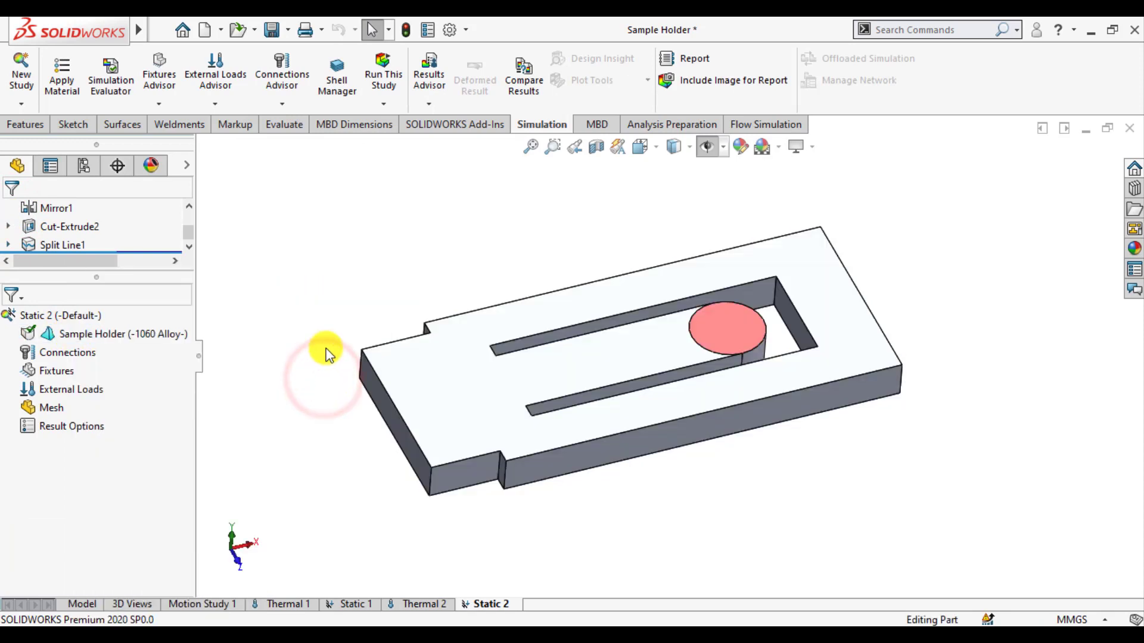
- In Static 2 properties, set Flow/Thermal Effects to take temperatures from thermal study Thermal 2
right_click(36, 315)
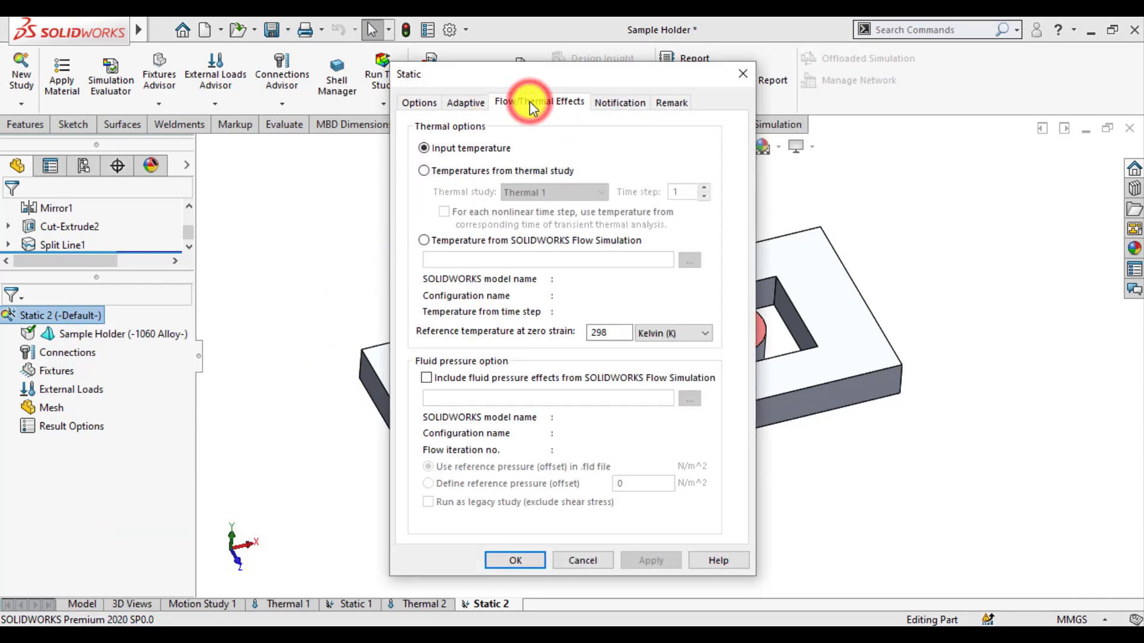
click(424, 171)
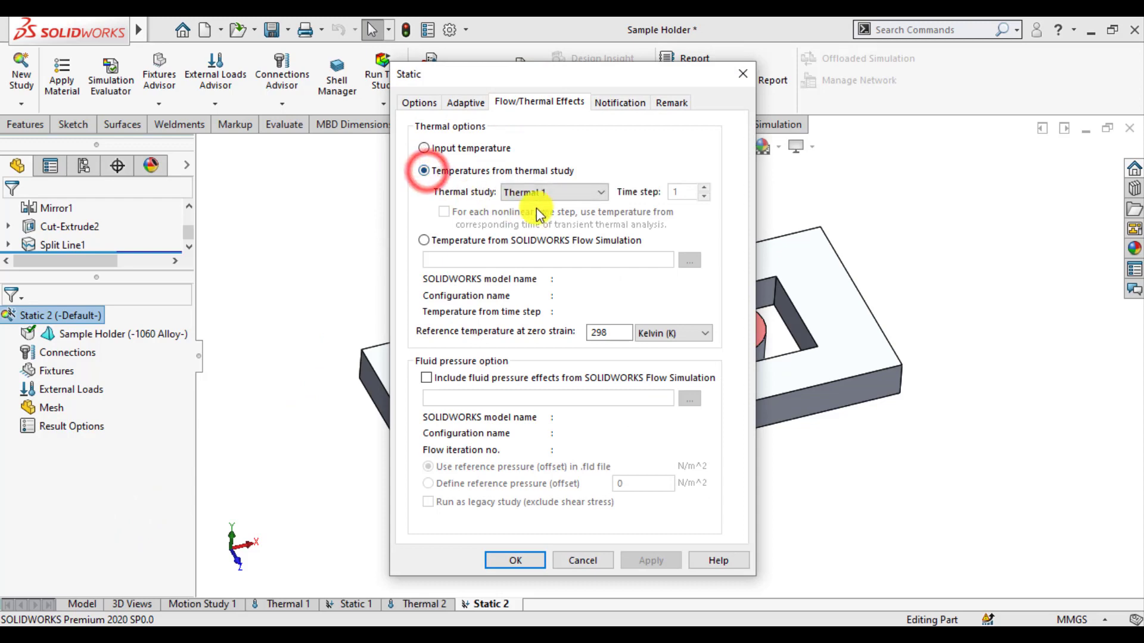
click(553, 192)
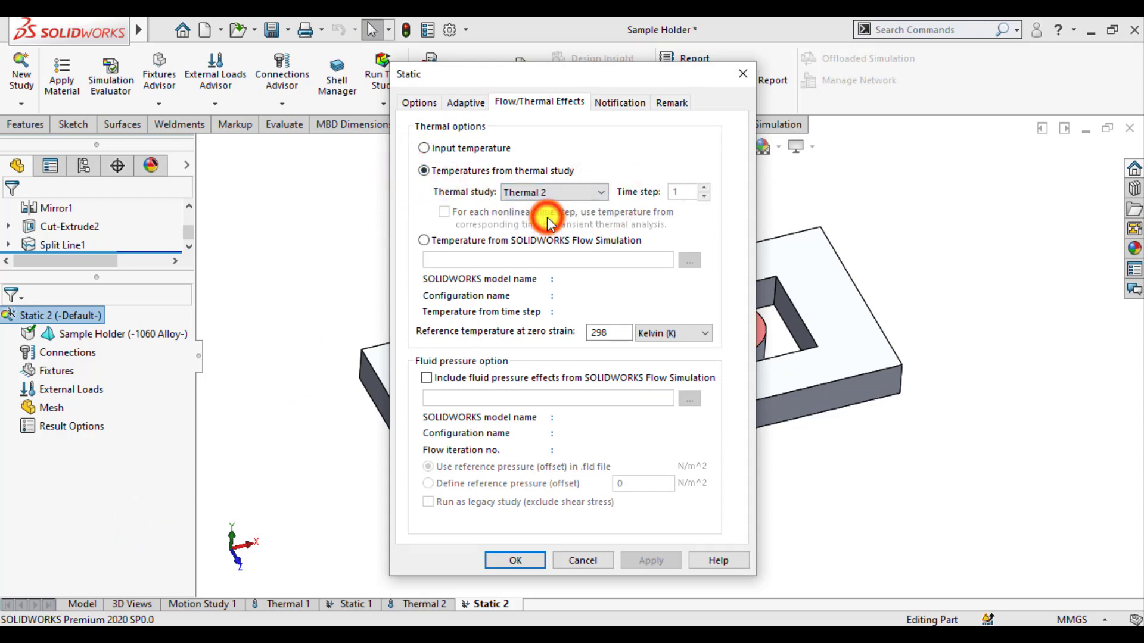
click(514, 560)
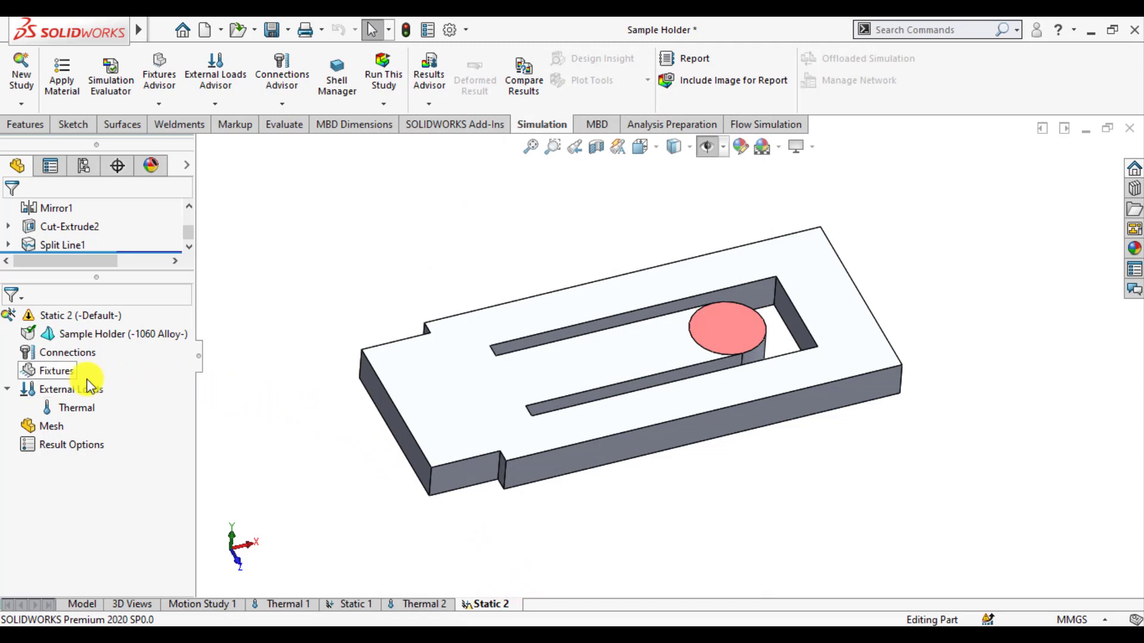
- Apply a Fixed Geometry fixture to the holder's left end face
right_click(56, 370)
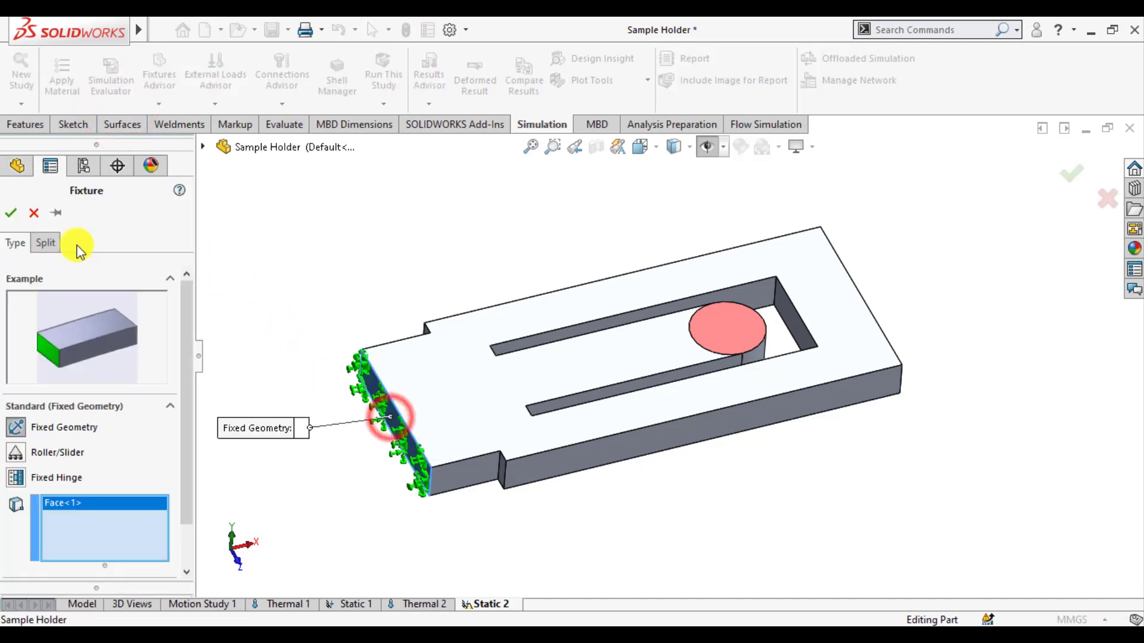
click(10, 212)
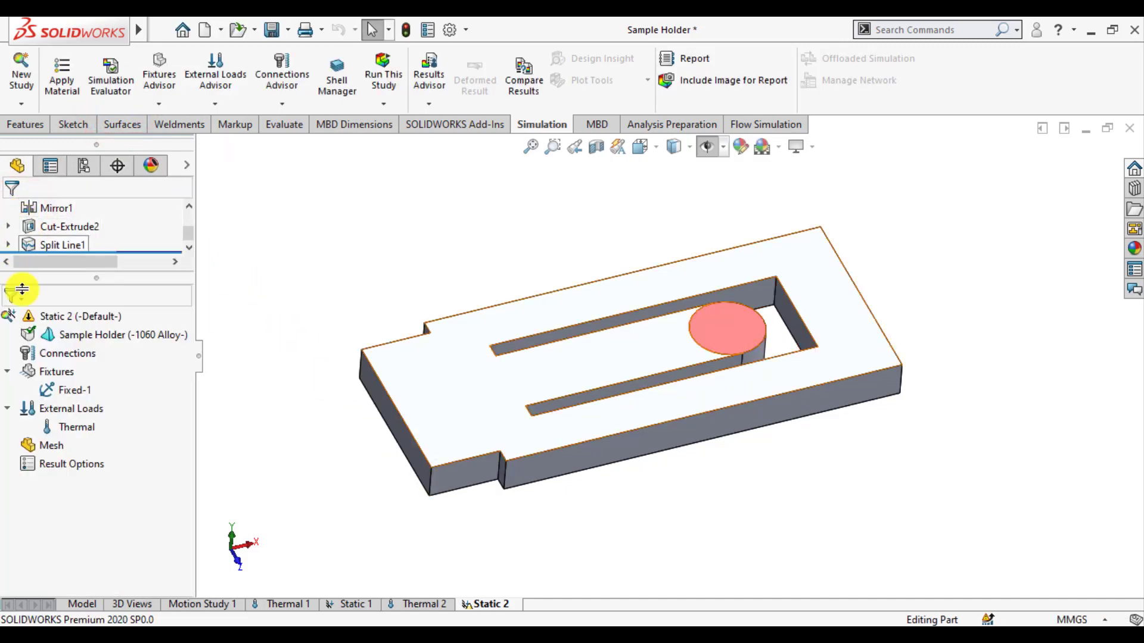
- Create the solid mesh with Mesh Parameters enabled and a 2.00 mm element size
right_click(52, 445)
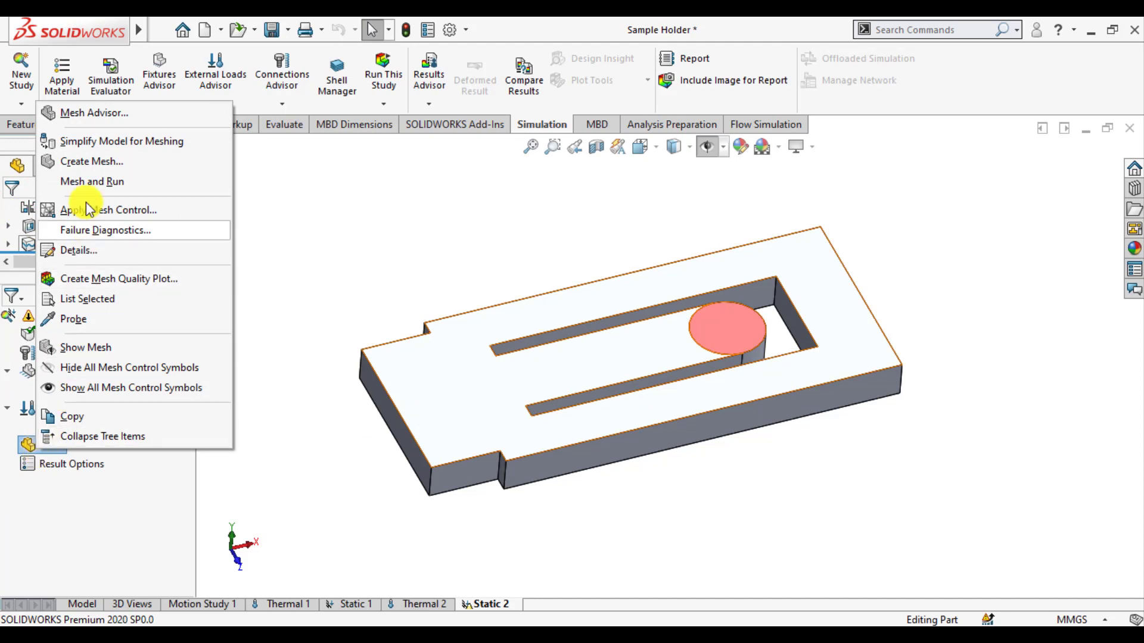
click(92, 161)
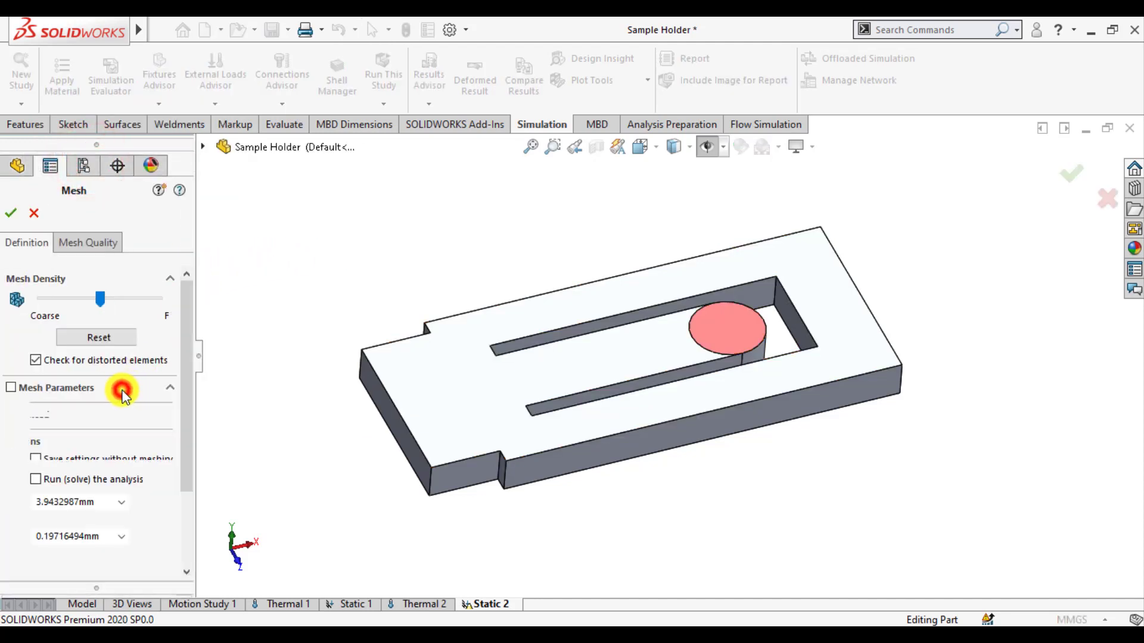
click(11, 387)
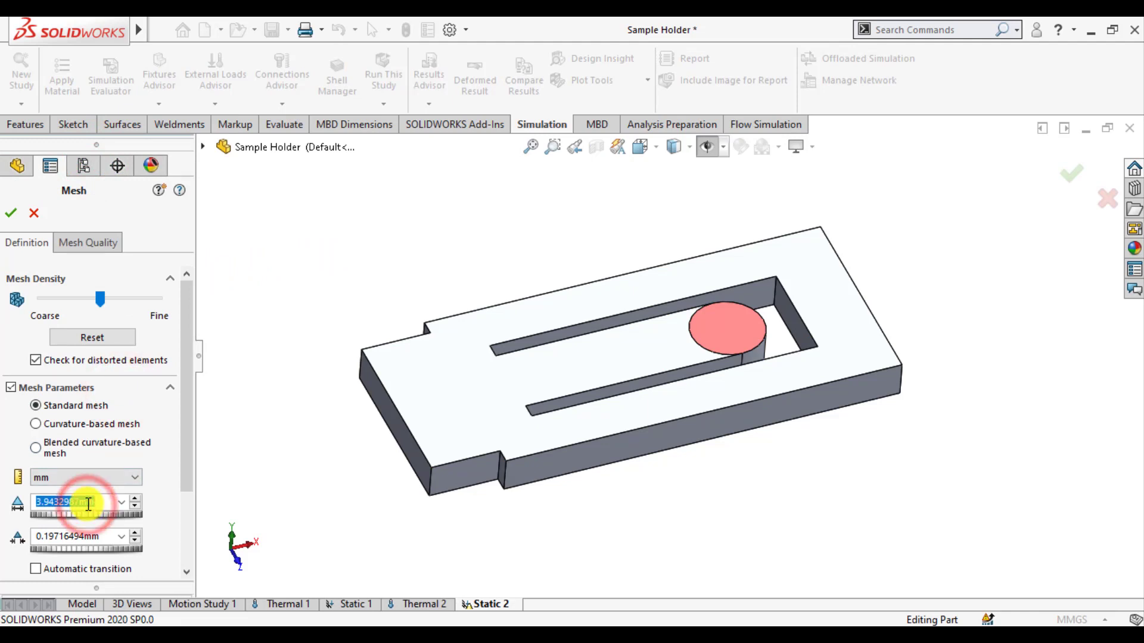
text(2.00mm)
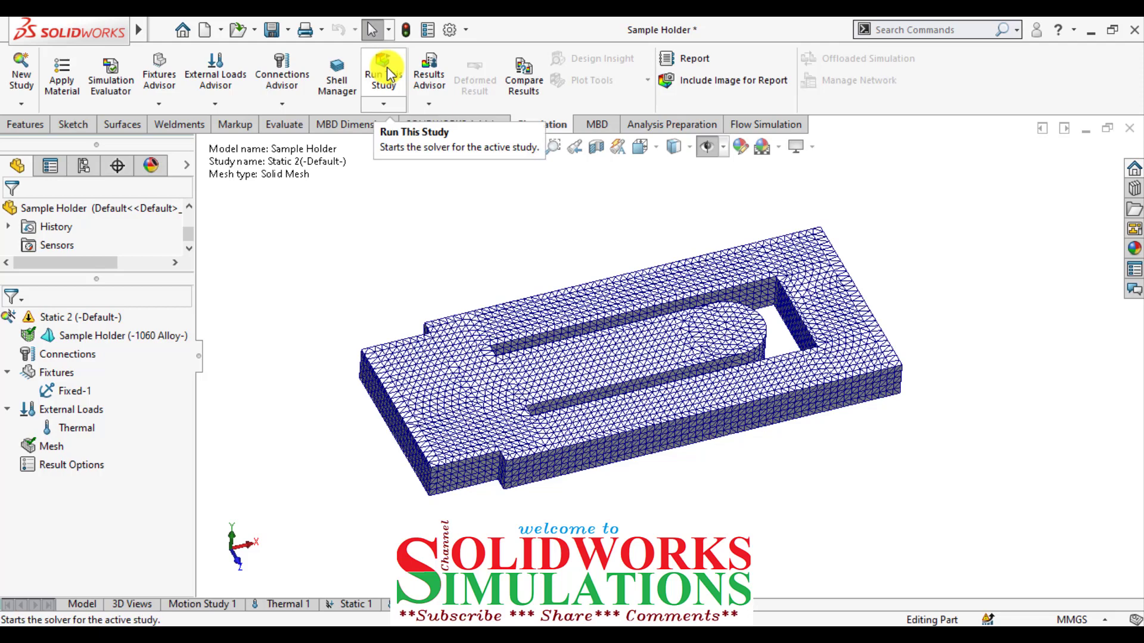
- Run Static 2 and display the Stress1 von Mises plot
click(383, 73)
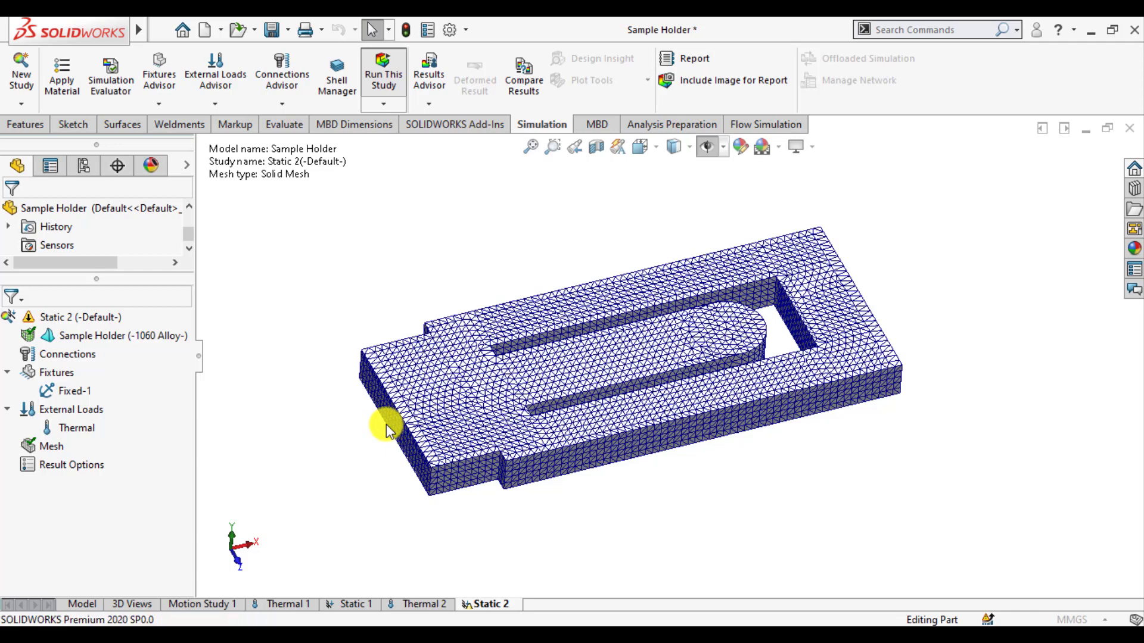
click(382, 73)
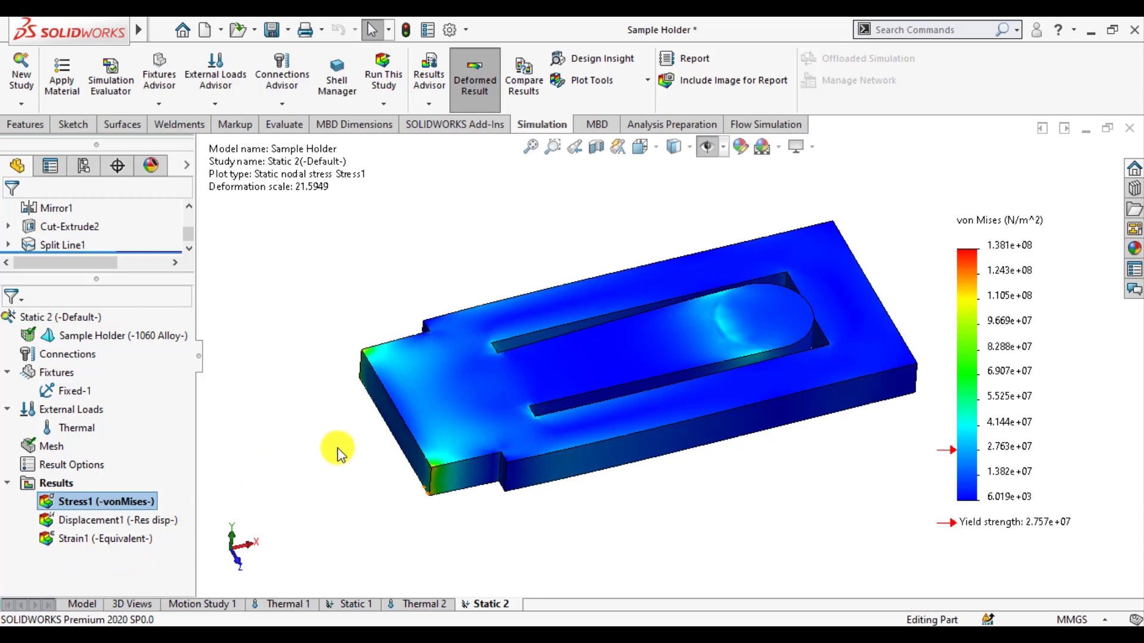
- Edit Stress1 to report von Mises stress in N/mm^2 (MPa) with floating number format
click(54, 482)
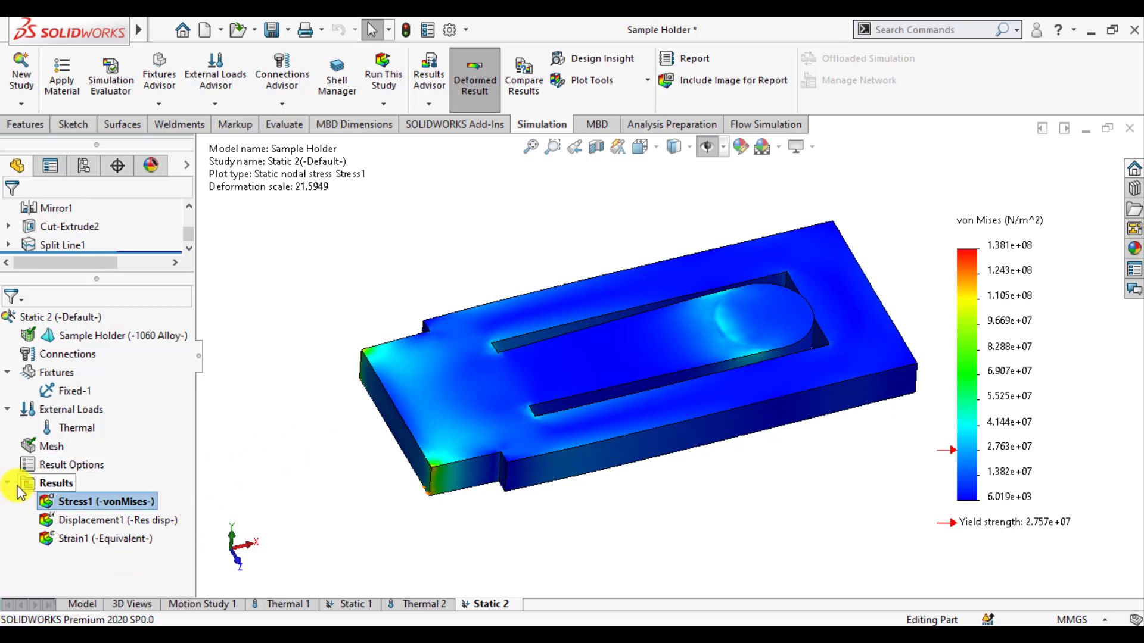
right_click(99, 501)
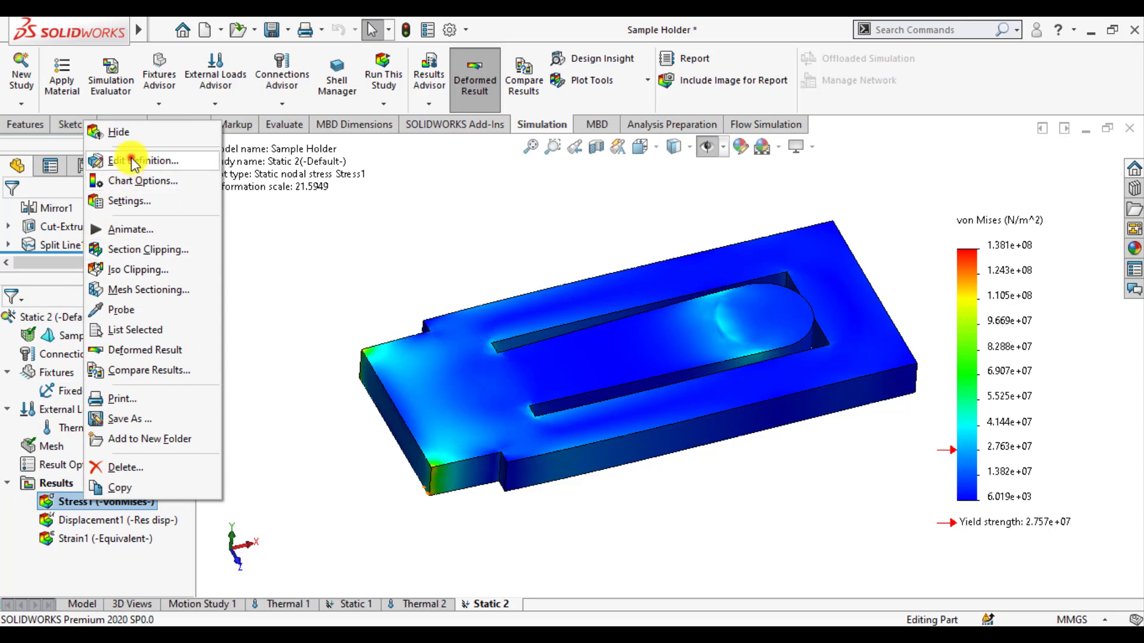
click(69, 322)
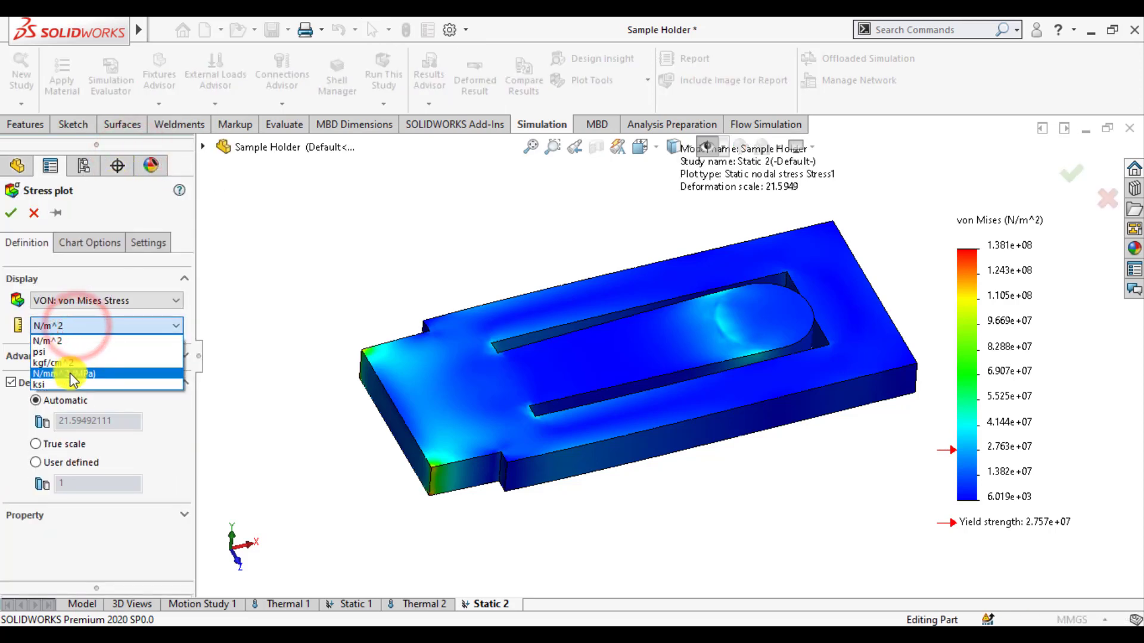
click(89, 243)
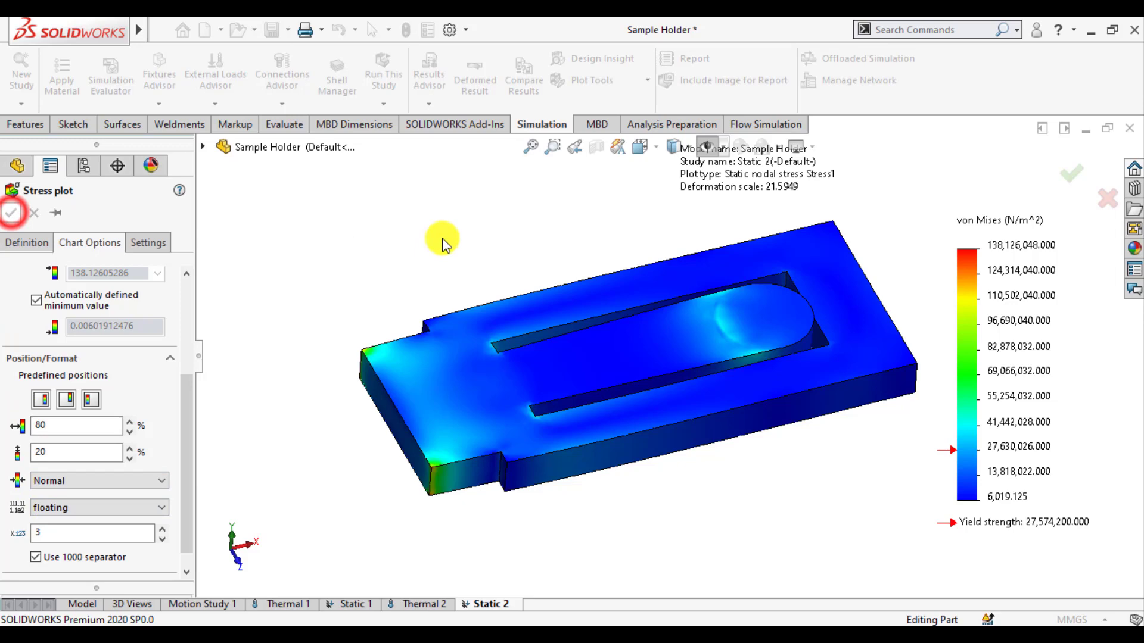
click(12, 212)
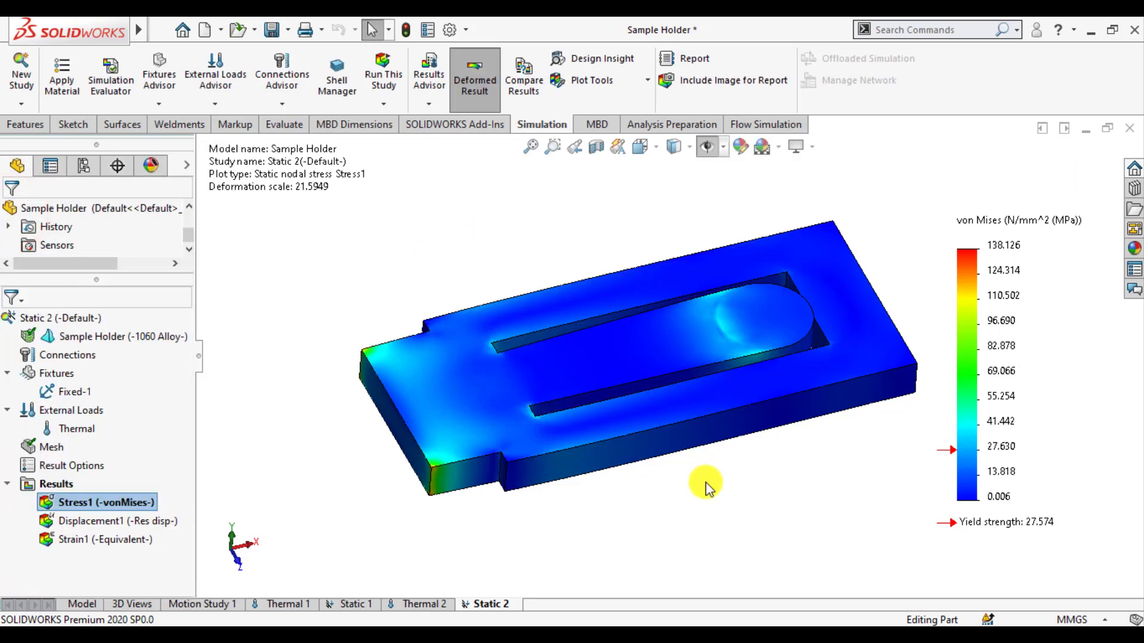
- Rotate the holder to view the stress plot and bring up the Stress1 result actions
drag(704, 487, 725, 467)
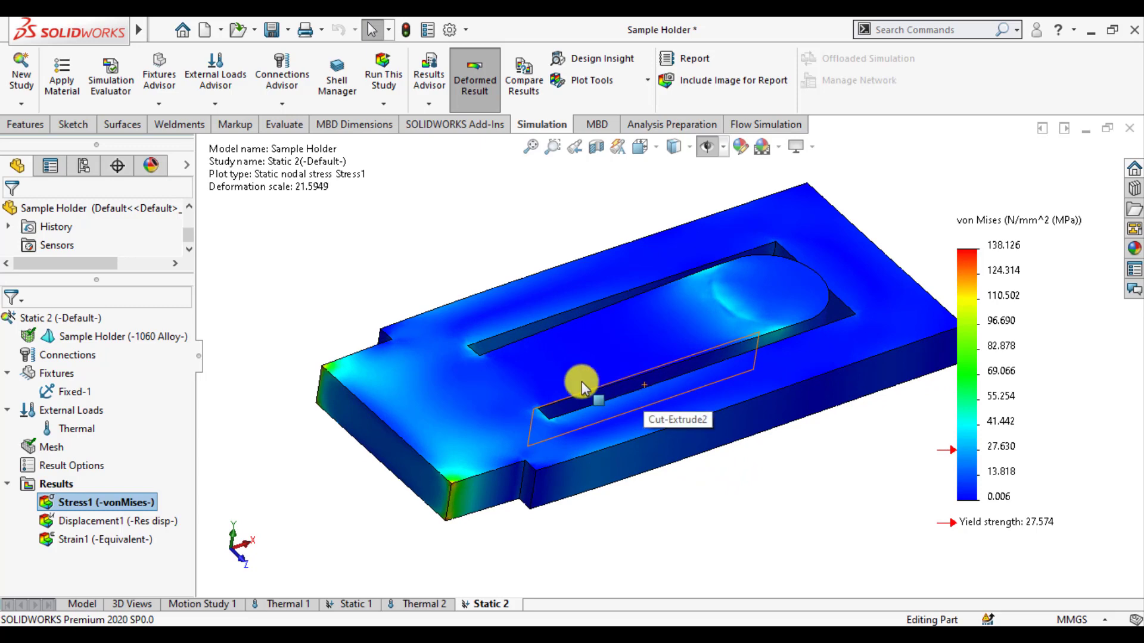
click(88, 502)
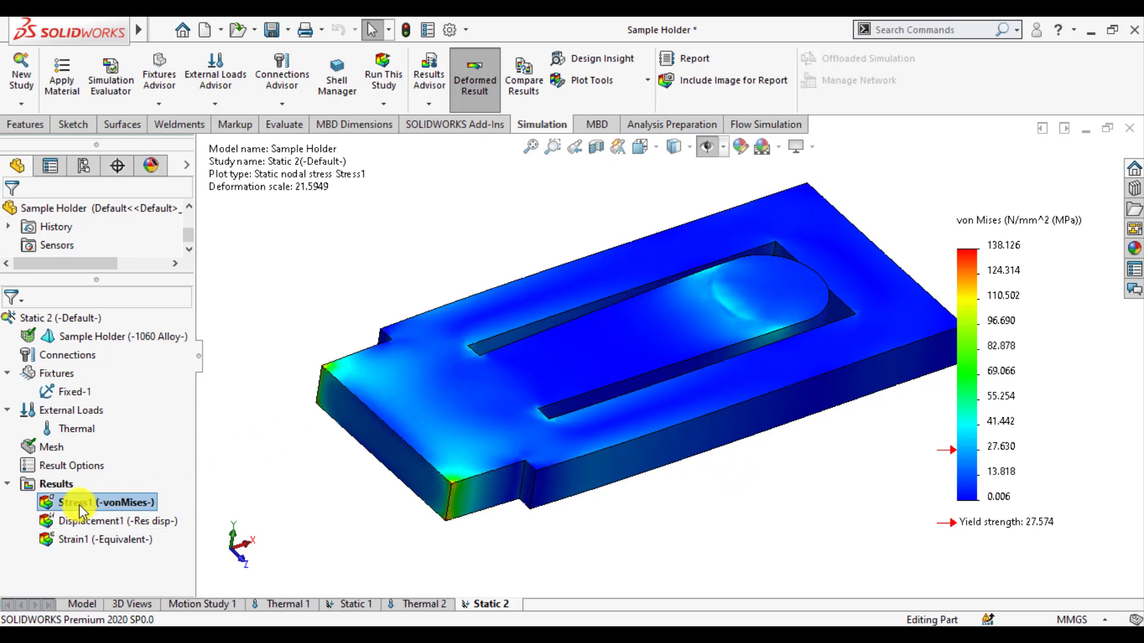
right_click(96, 502)
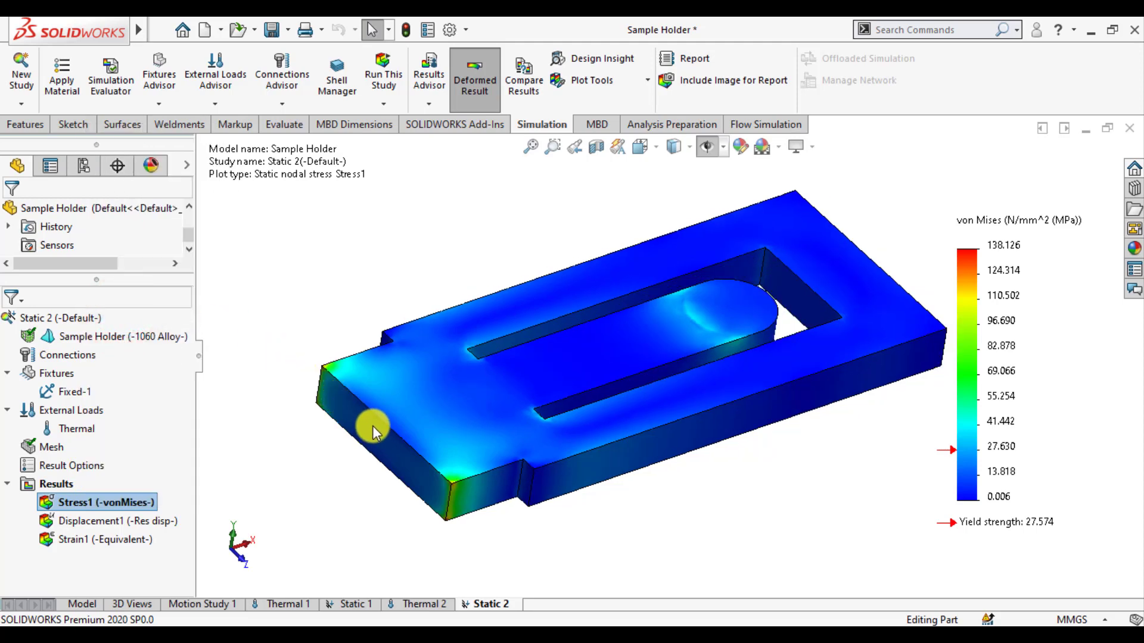
- Probe von Mises stress near the slot, on the top face and on the end face, then finish probing
click(407, 409)
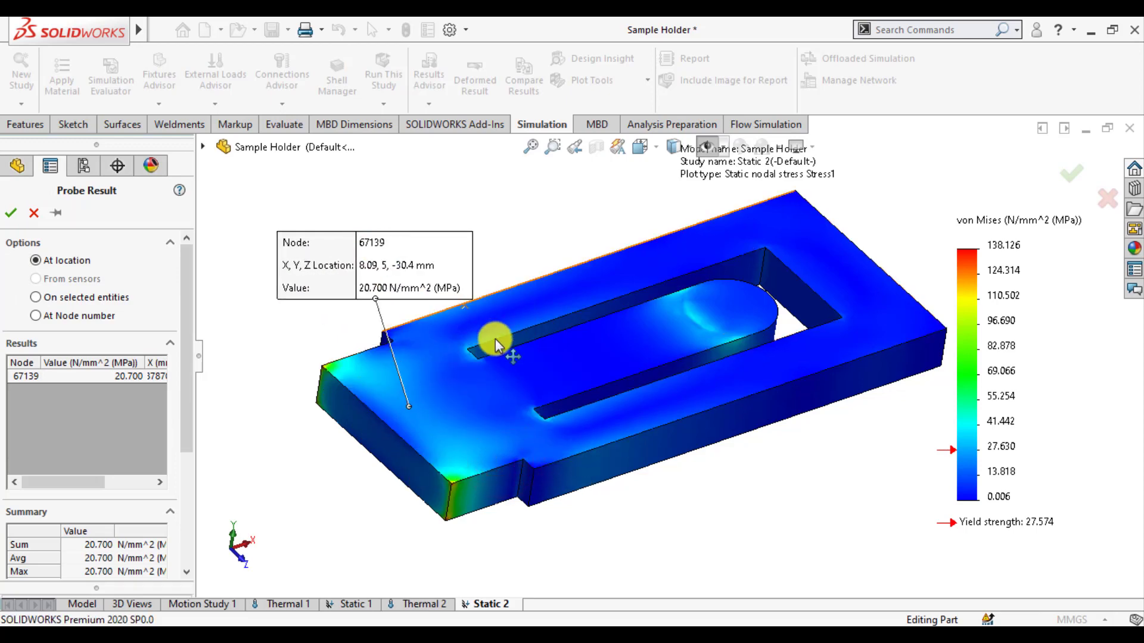
click(634, 421)
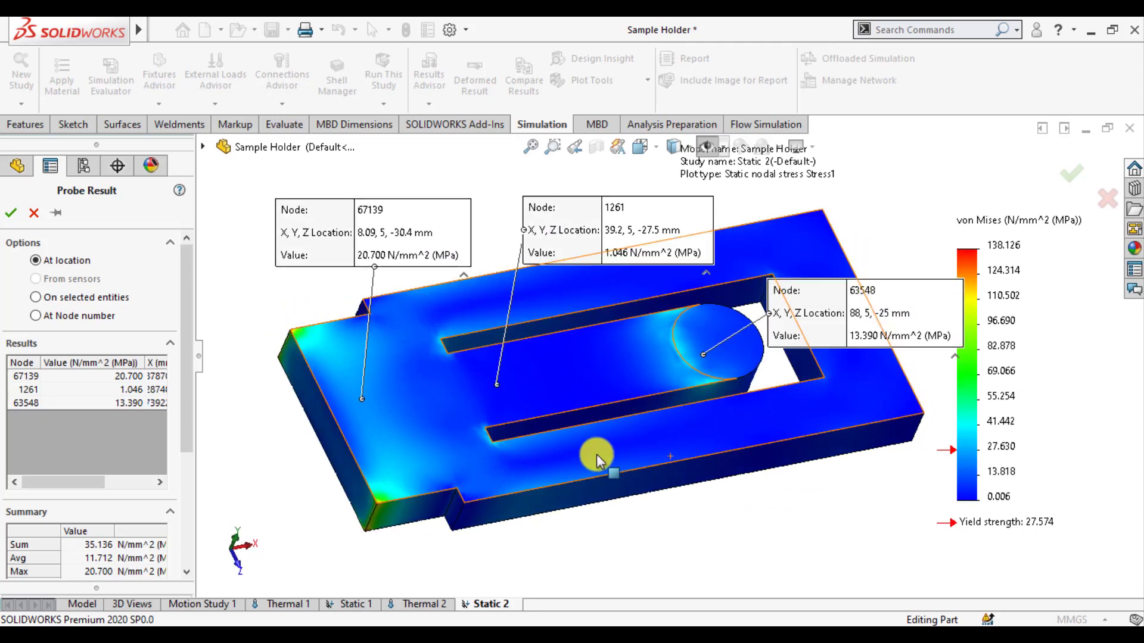
click(613, 474)
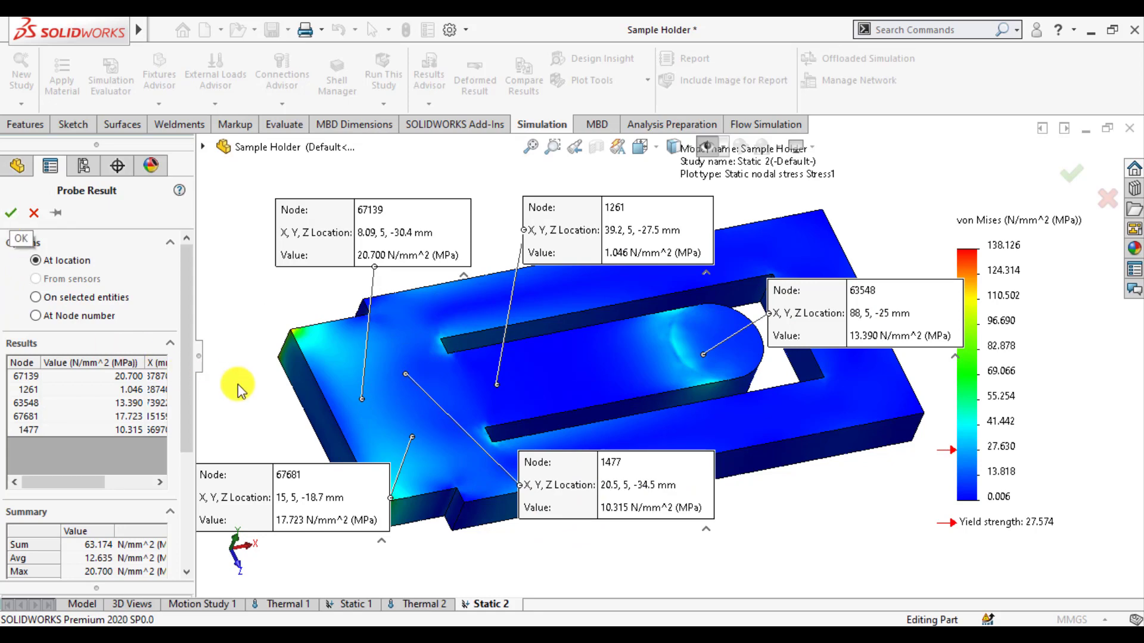
click(324, 430)
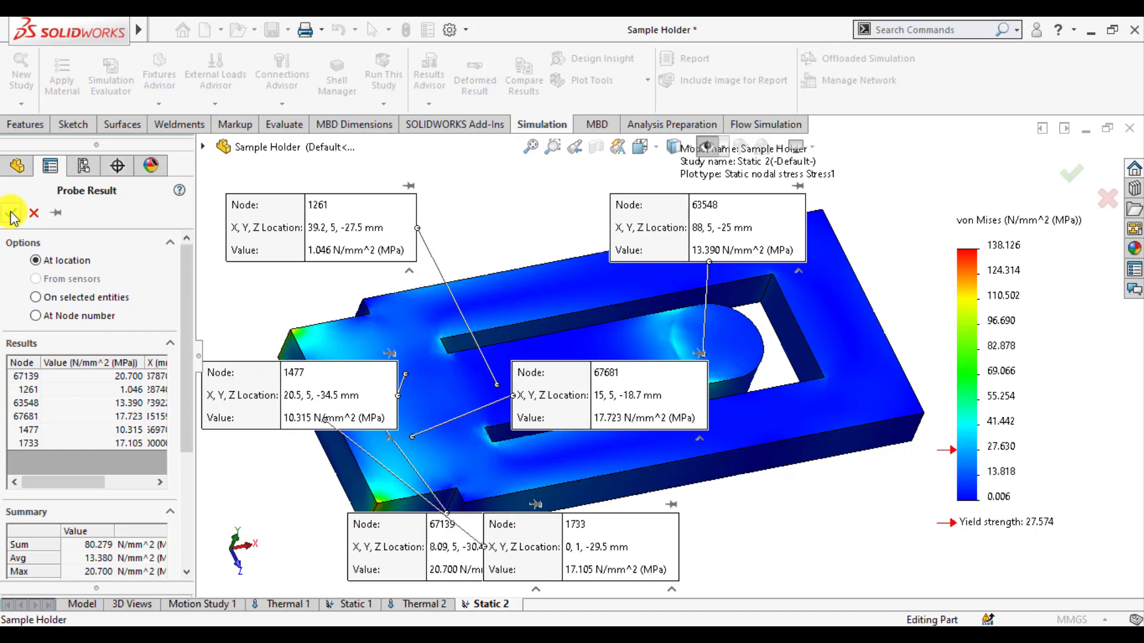
click(10, 212)
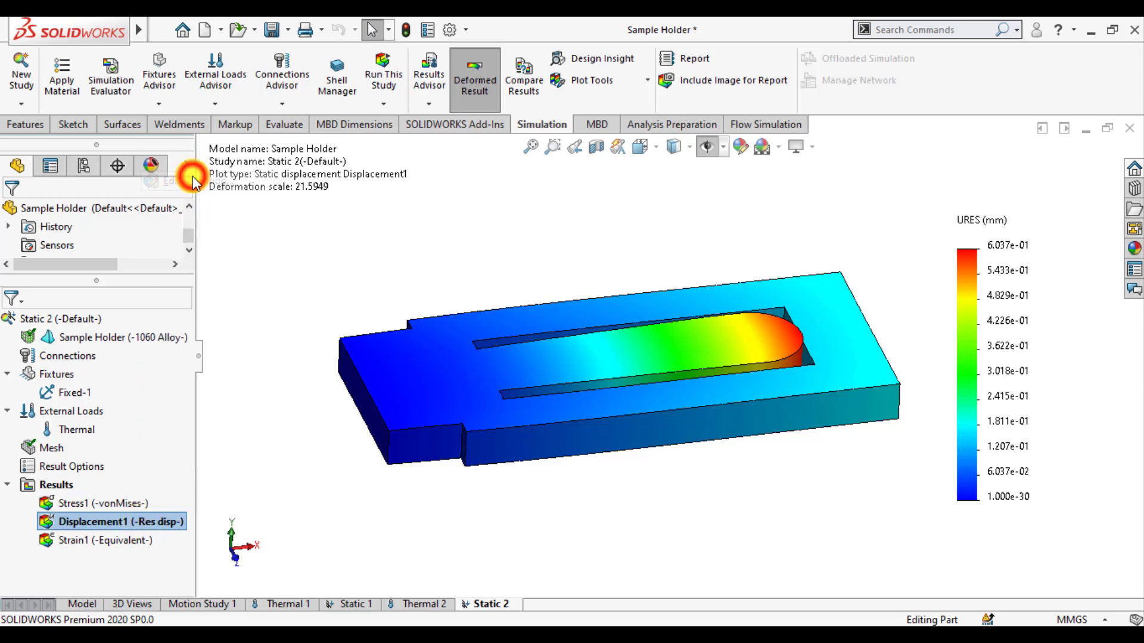
- Edit Displacement1: floating legend format and a user-defined deformation scale of 60
double_click(103, 520)
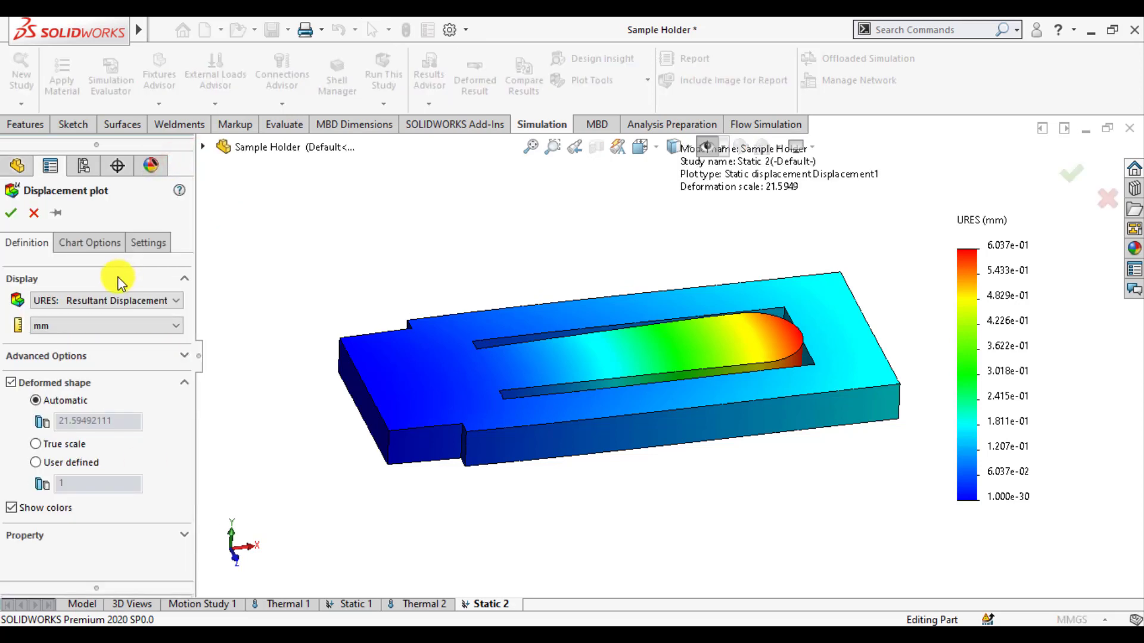
mouse_move(80, 321)
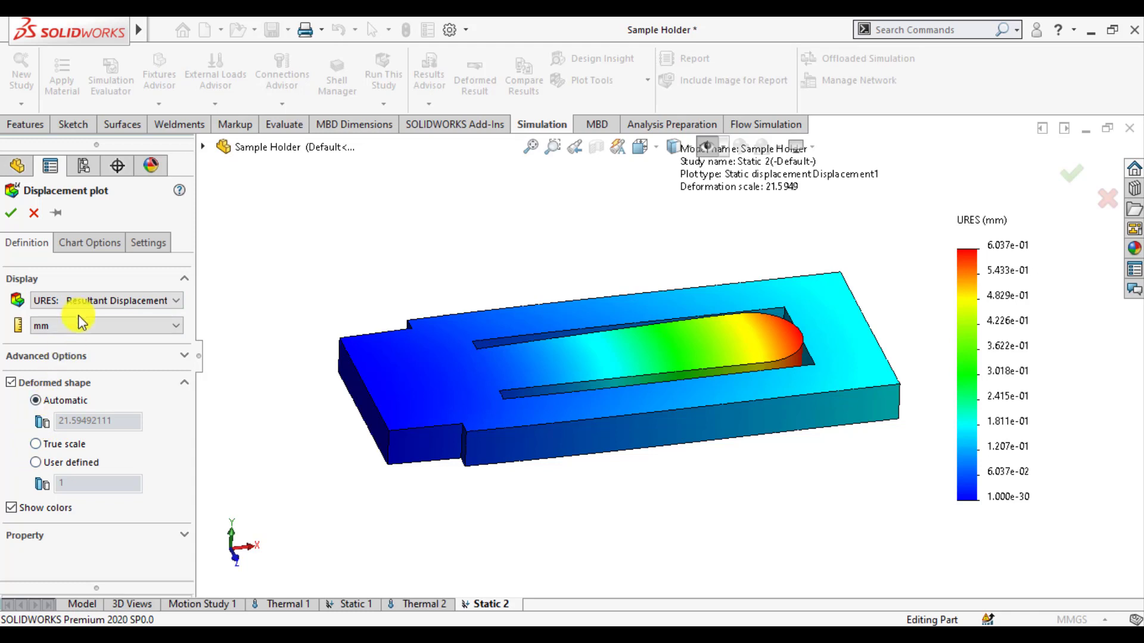
click(88, 242)
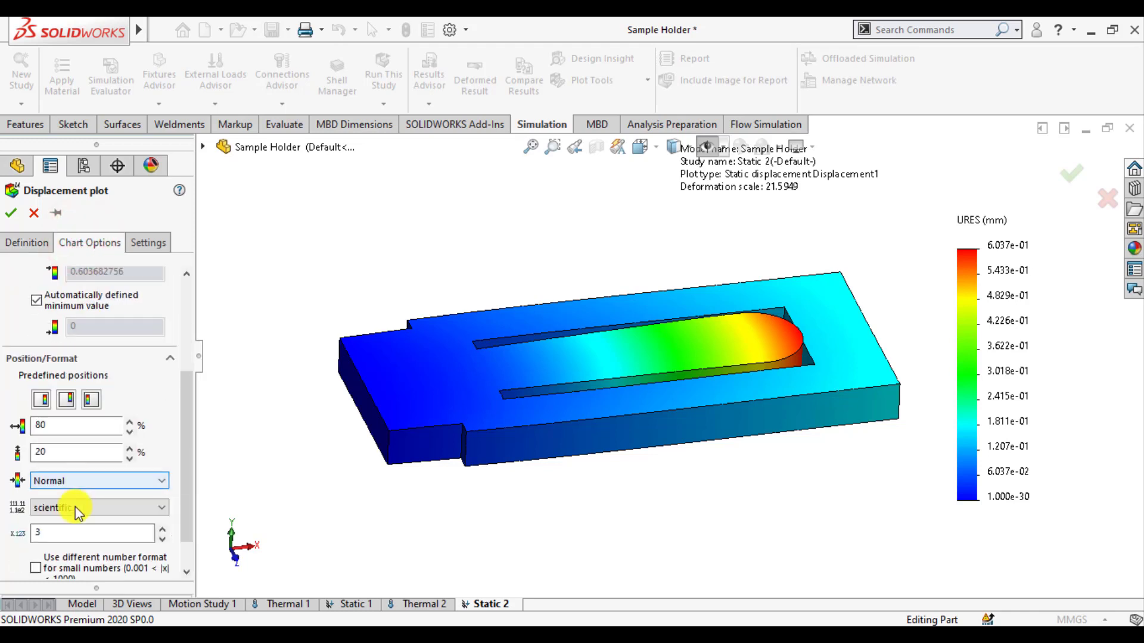
click(98, 507)
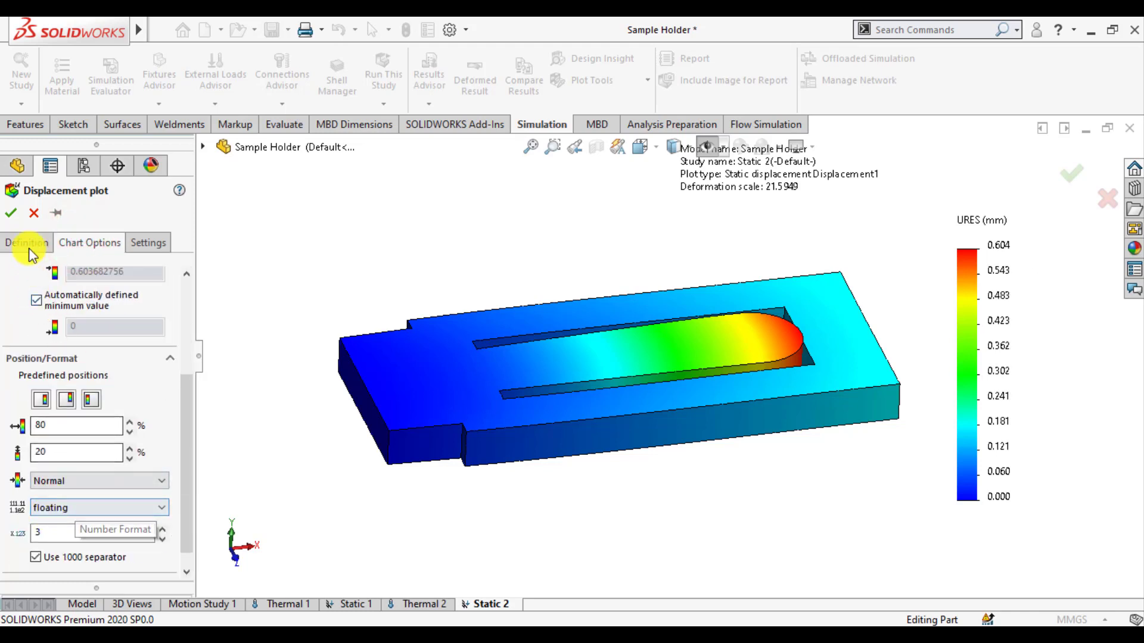
click(27, 243)
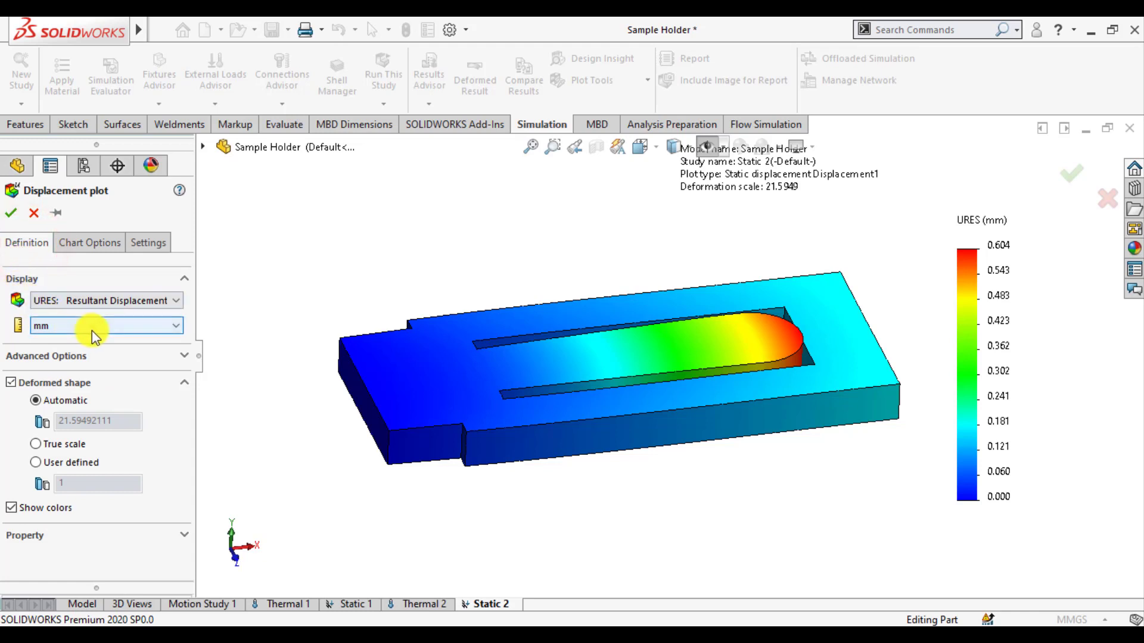
click(35, 462)
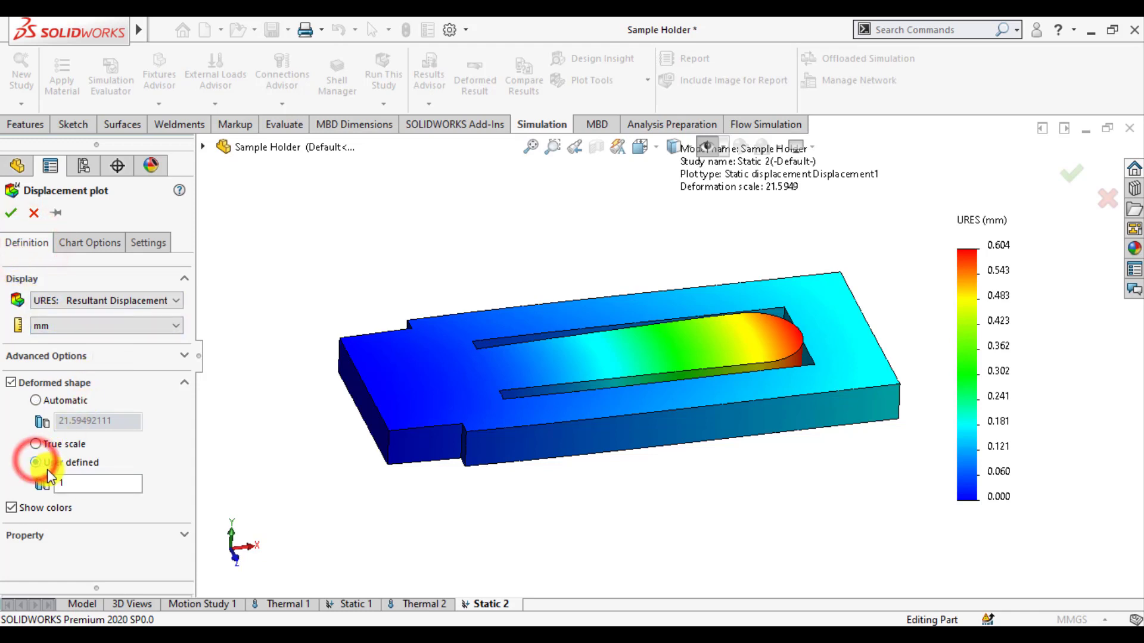
click(33, 462)
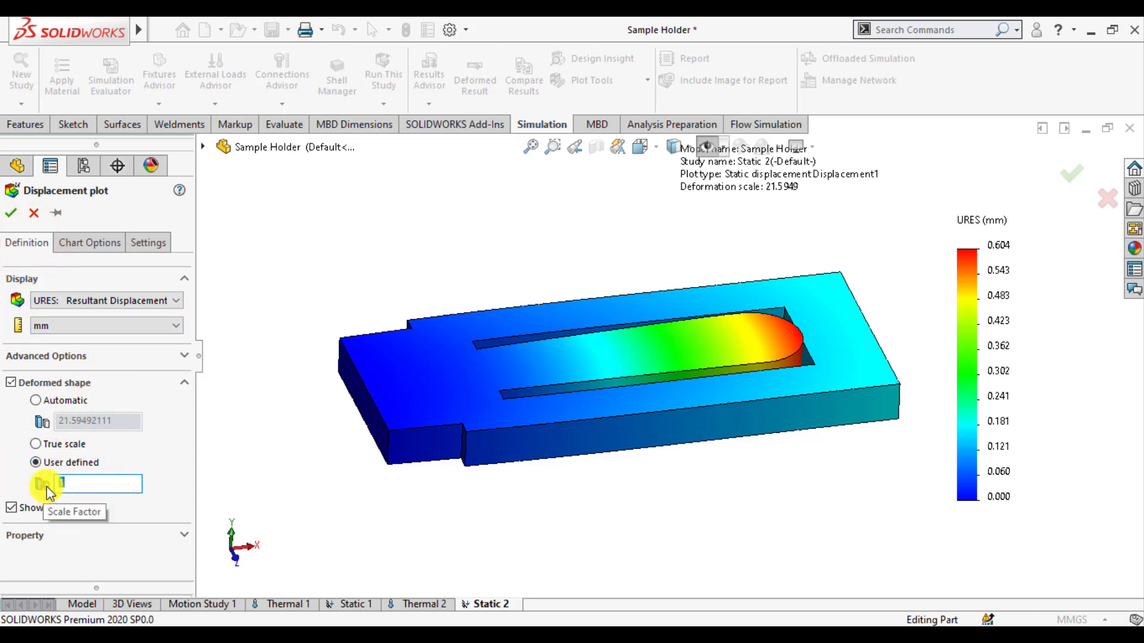
text(60)
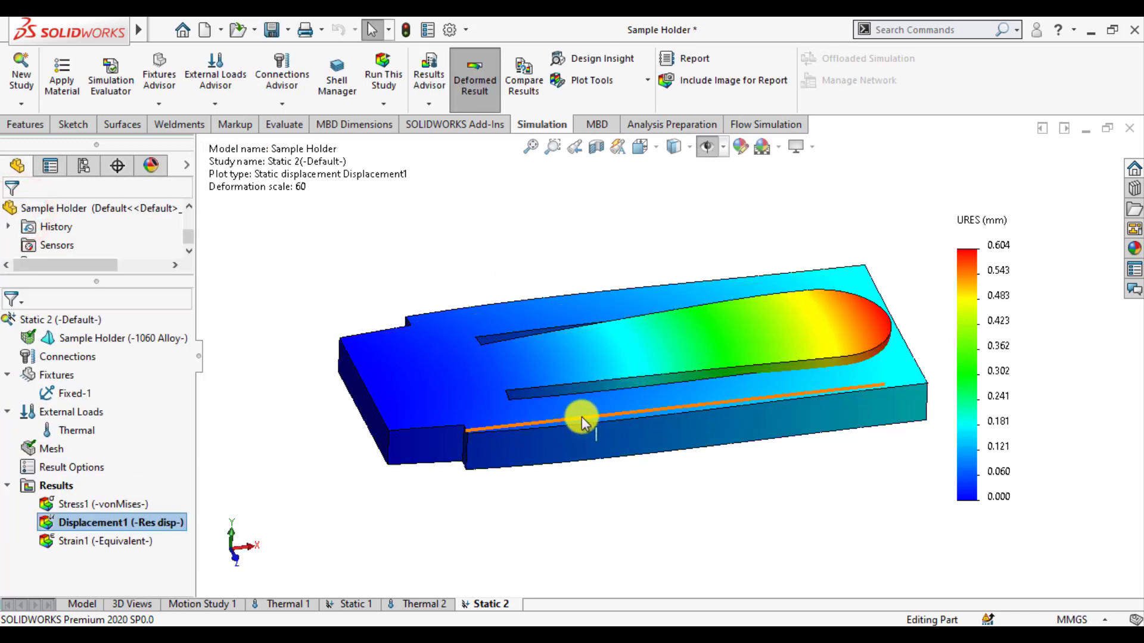
- Zoom out and rotate the model to inspect the exaggerated deformation
drag(584, 423, 540, 405)
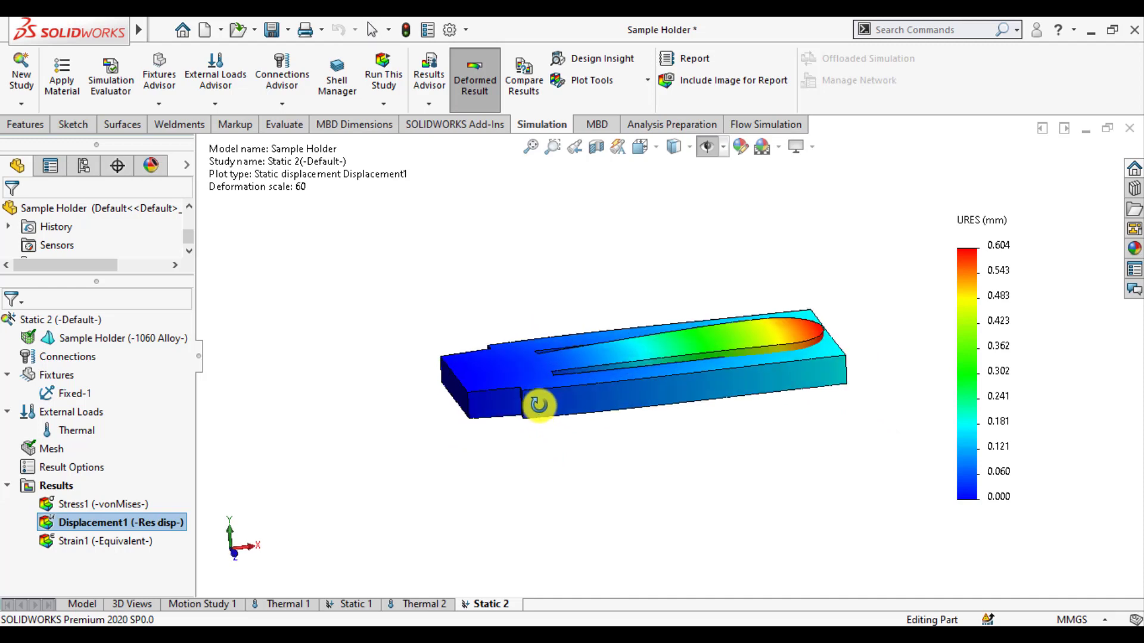
drag(539, 405, 281, 522)
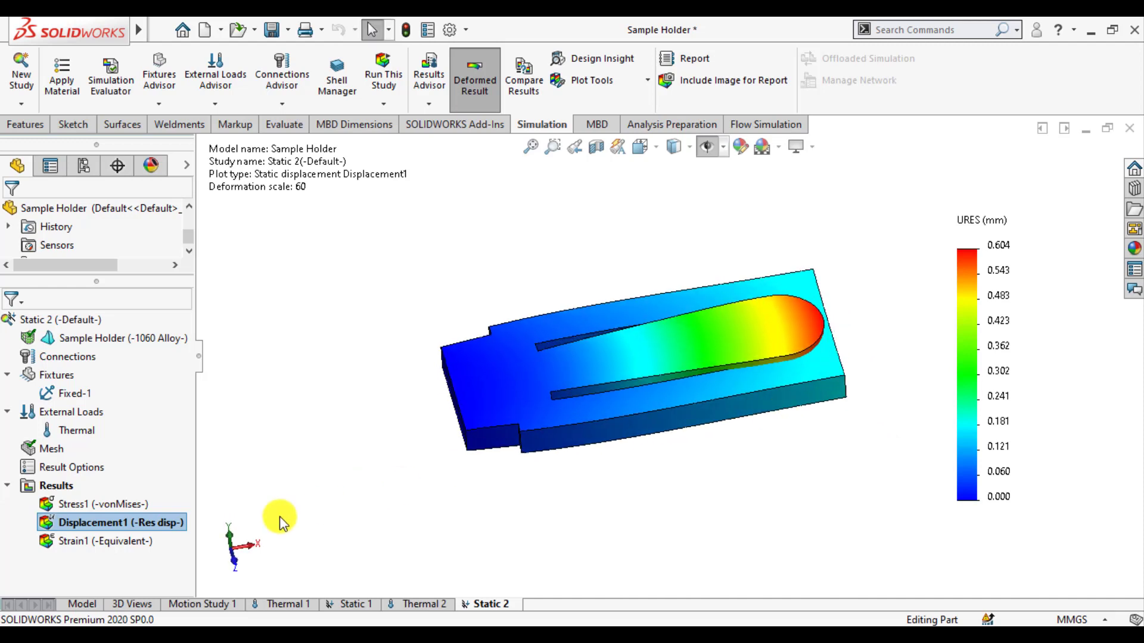
- Change Displacement1's user-defined deformation scale from 60 to 40
right_click(111, 522)
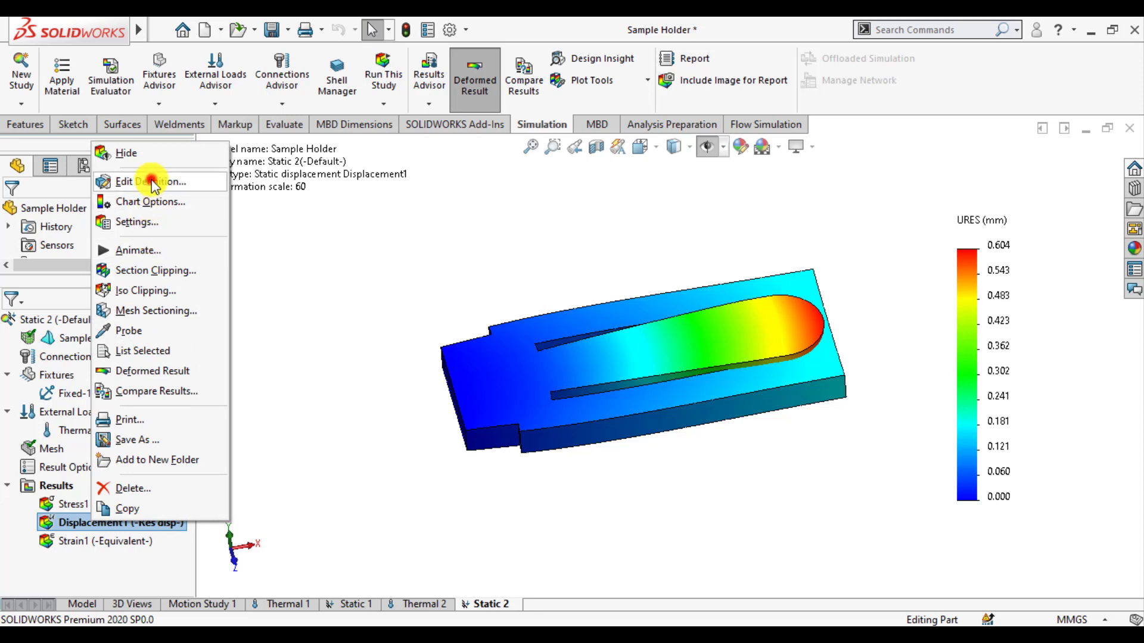
click(151, 181)
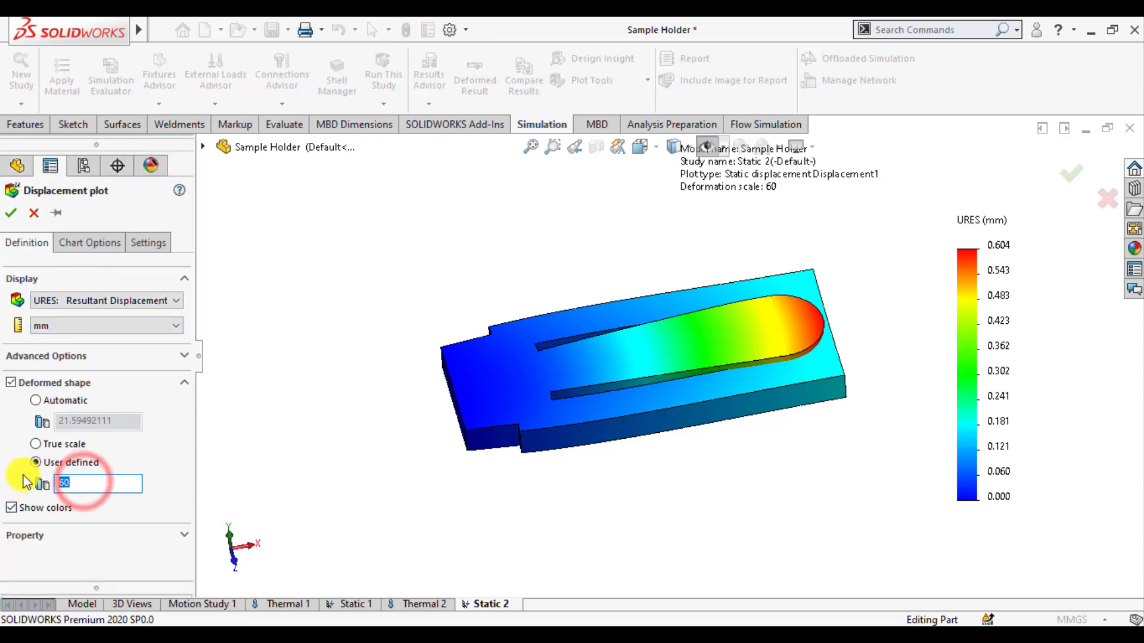
text(40)
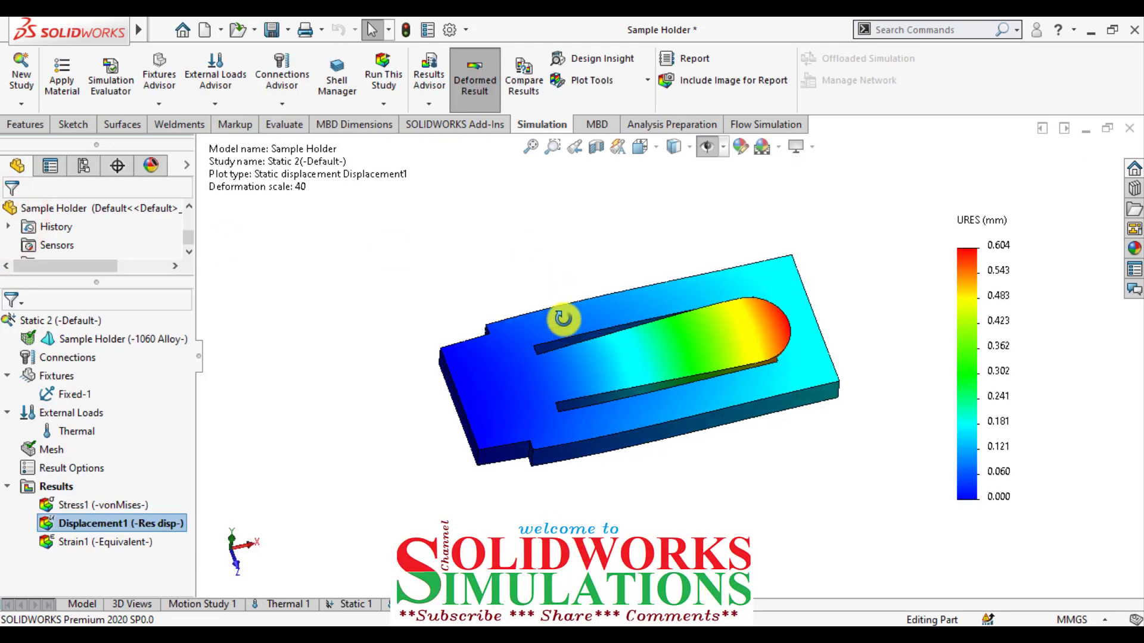
right_click(104, 523)
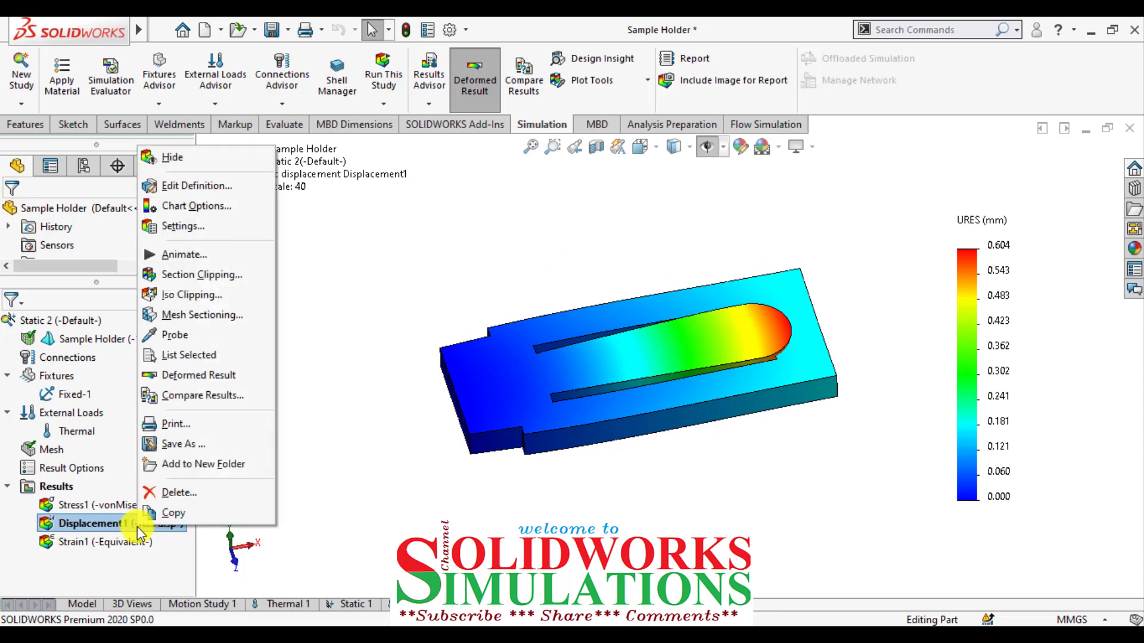